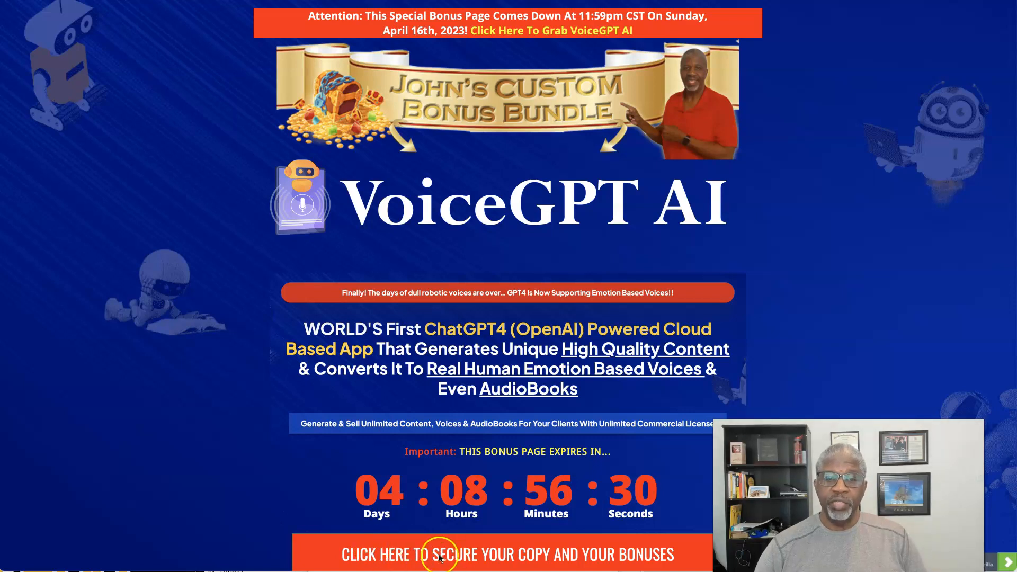
Scroll past the countdown and demo banner to the 'So What Is VoiceGPT AI All About?' feature list.
scroll("down", 3)
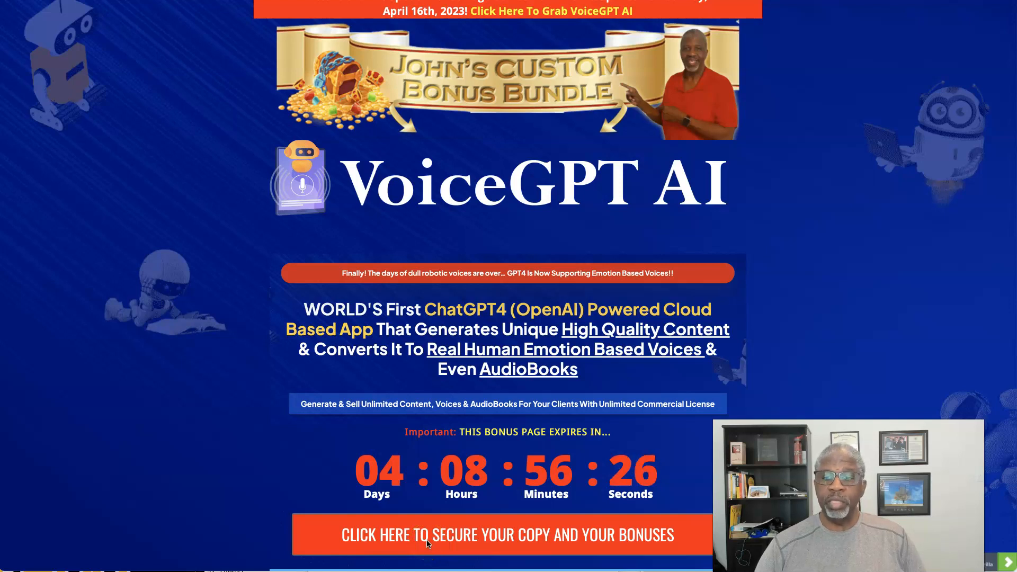
scroll("down", 3)
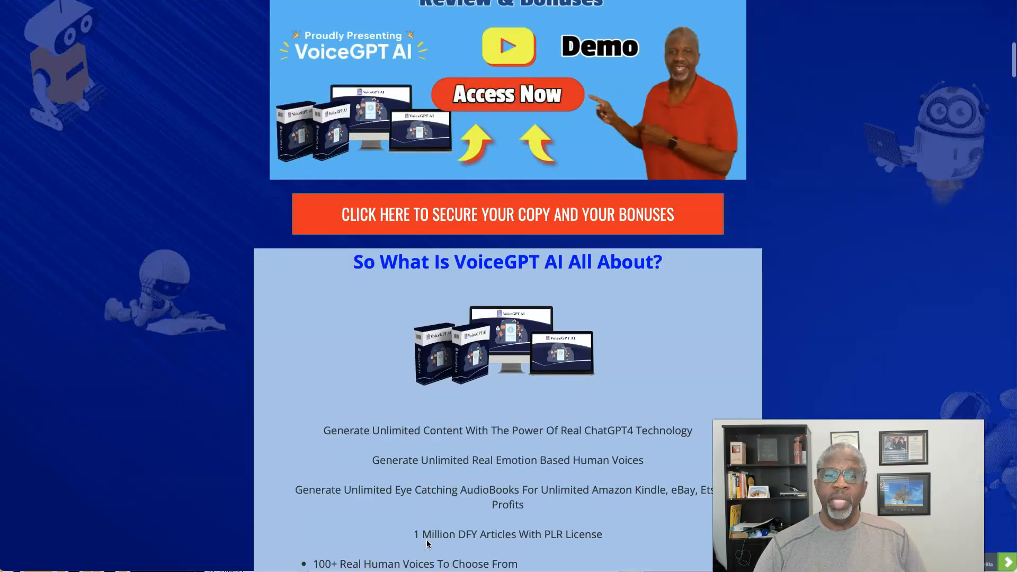
scroll("down", 3)
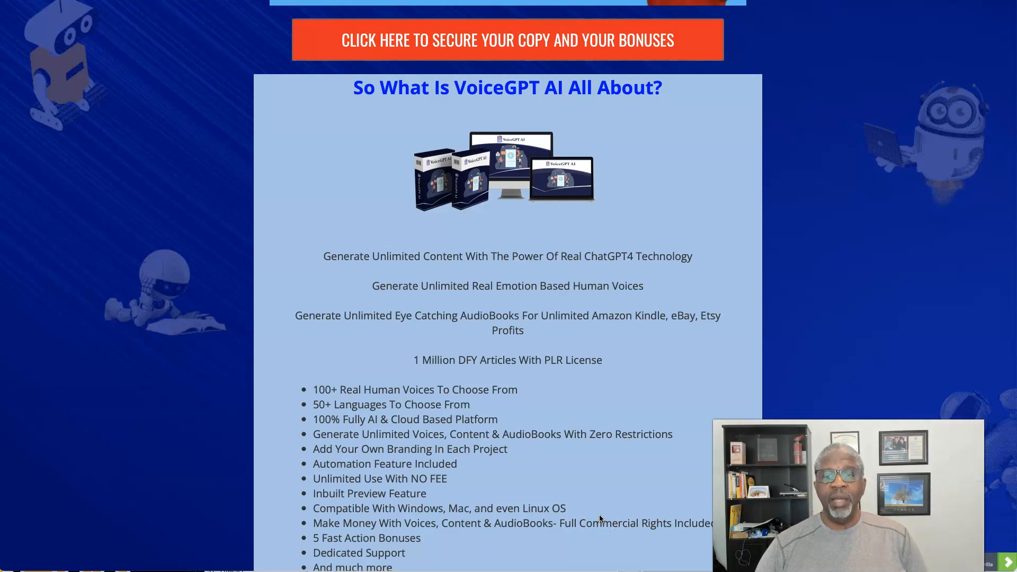
scroll("down", 3)
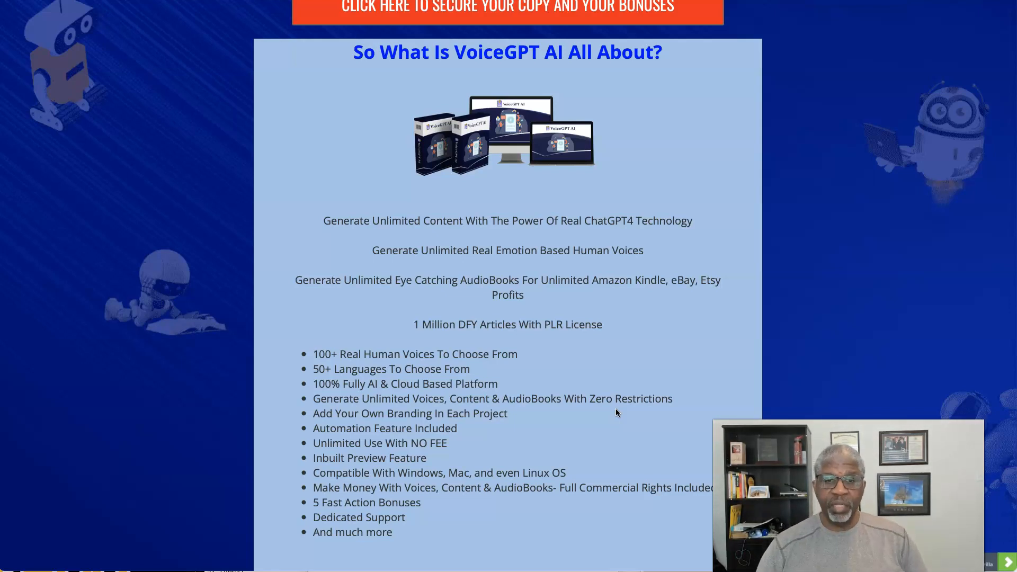
mouse_move(628, 411)
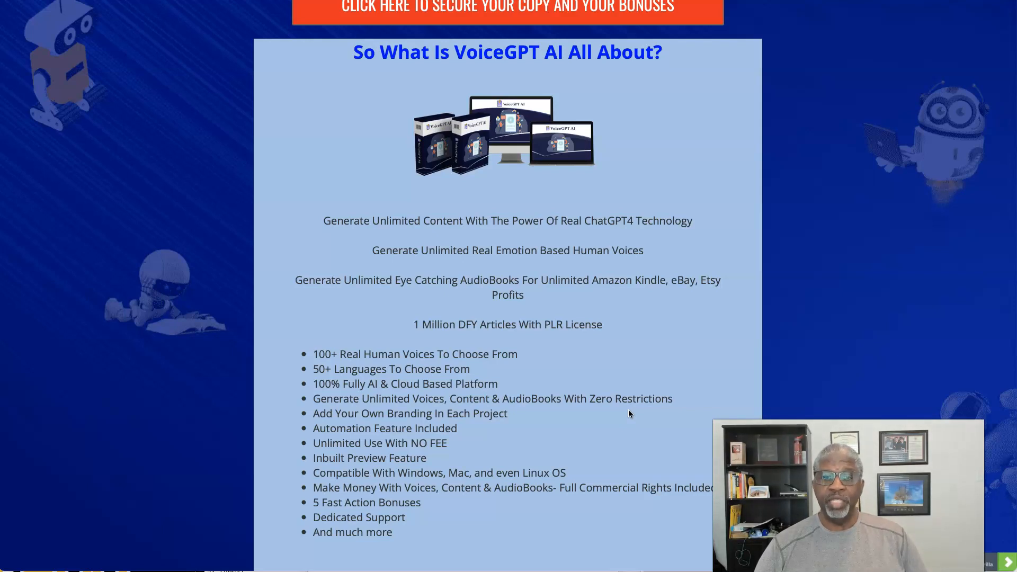
Scroll below the feature list to the 'Start Your Own Content & Voice Over Agency In 3 Simple Steps' section.
scroll("down", 3)
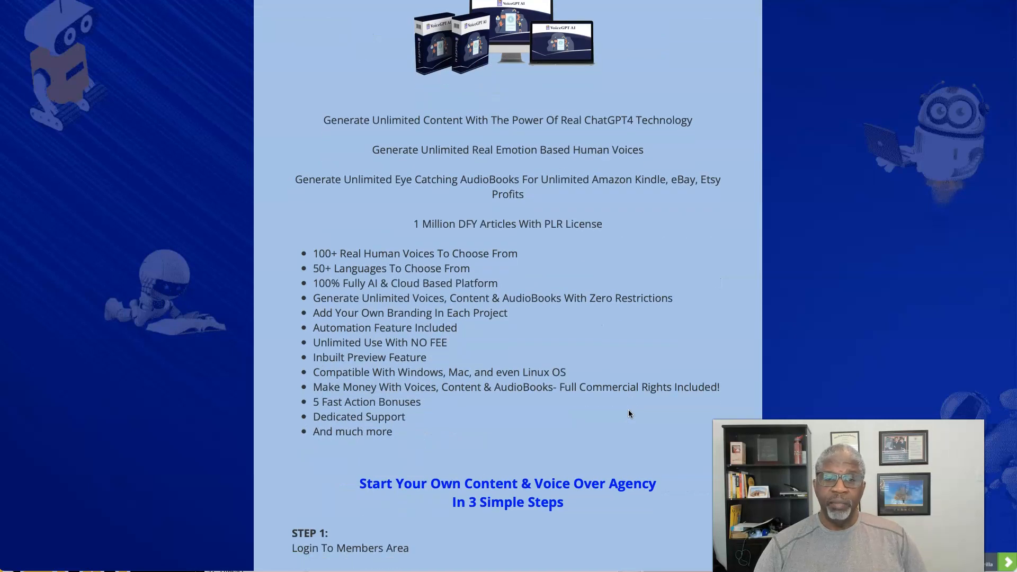
scroll("down", 3)
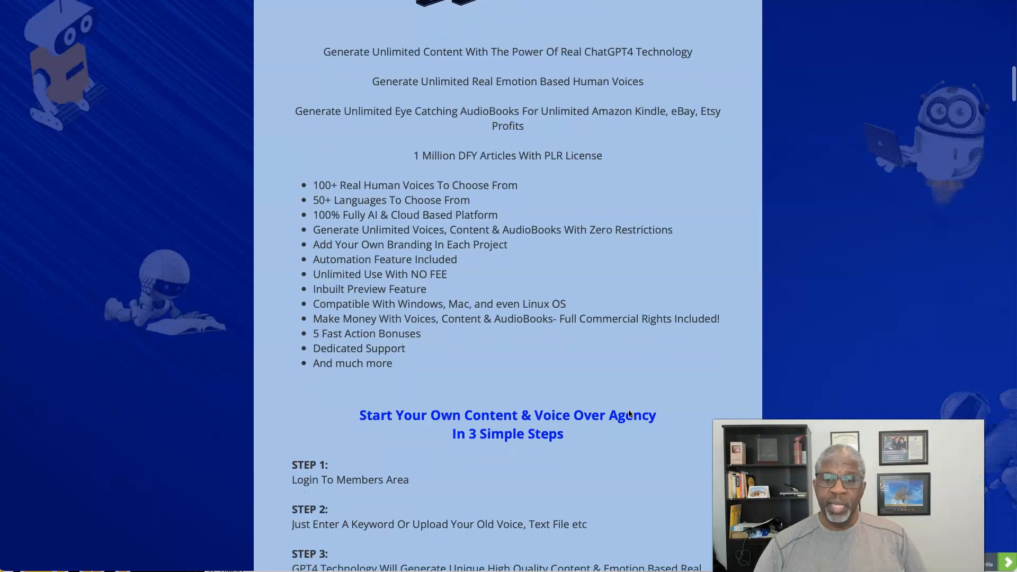
scroll("down", 3)
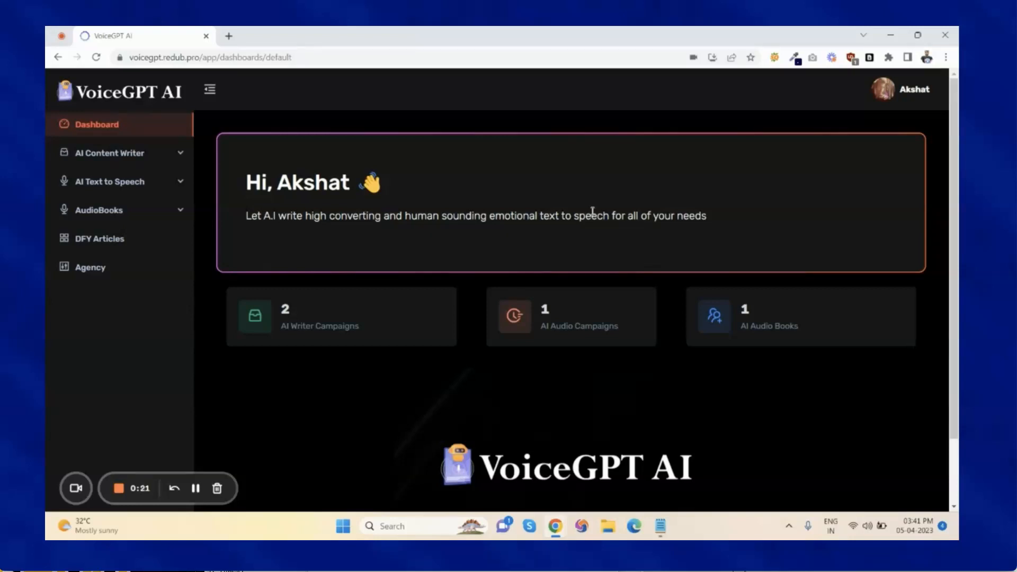
mouse_move(181, 132)
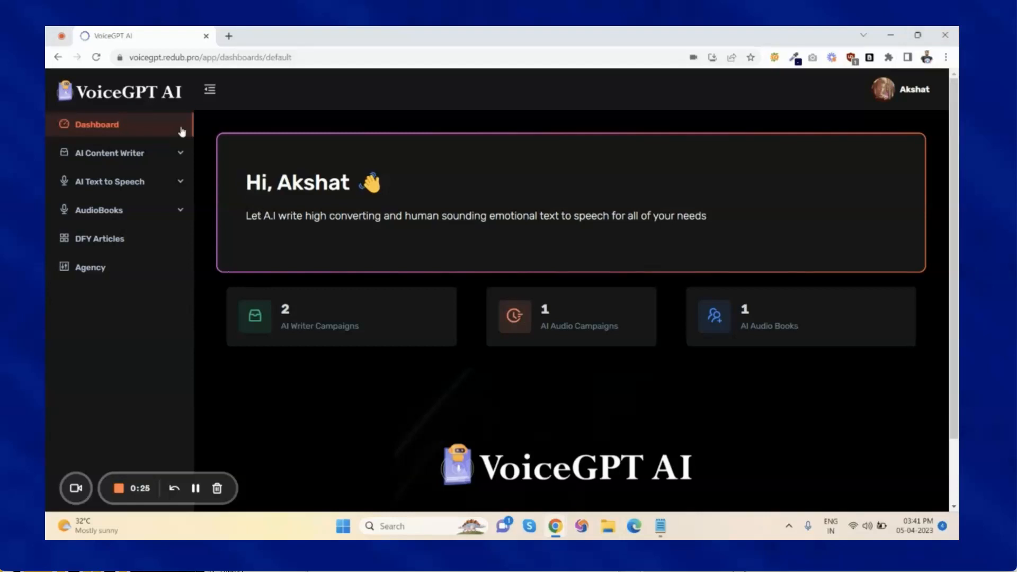
mouse_move(913, 95)
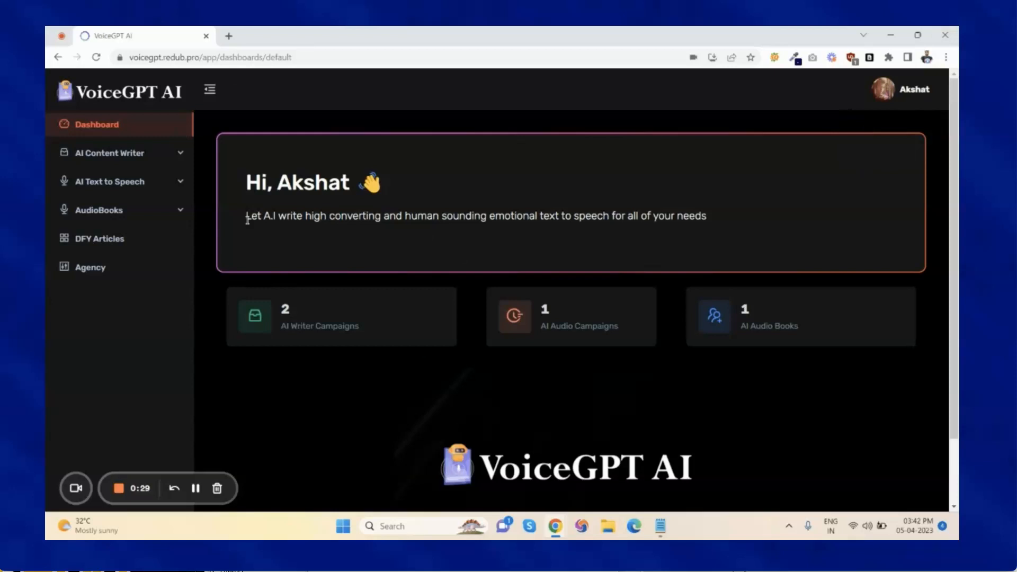
Open the account Profile page from the avatar menu and expand AI Content Writer.
left_click(902, 89)
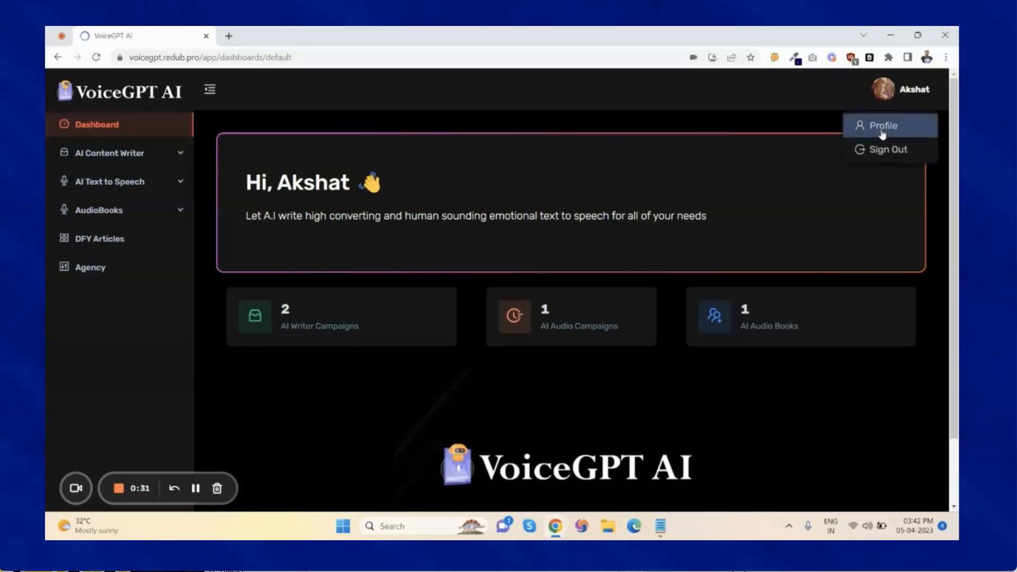
left_click(882, 125)
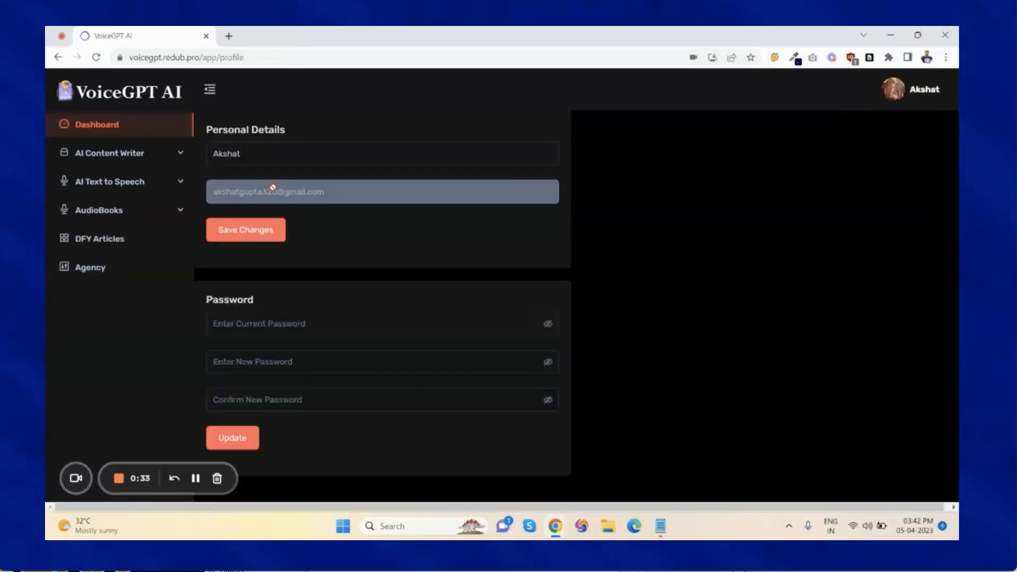
mouse_move(232, 172)
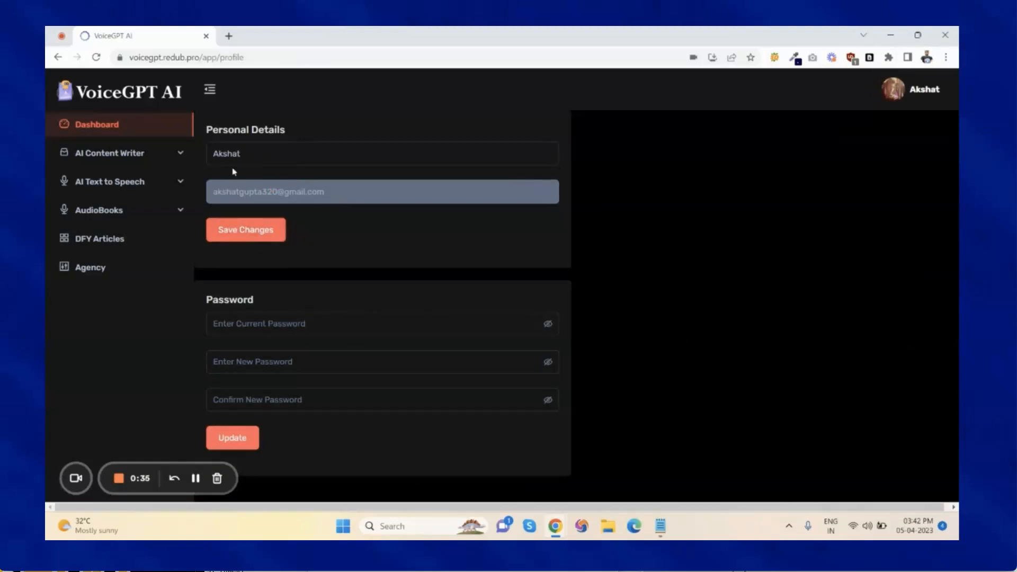
left_click(381, 153)
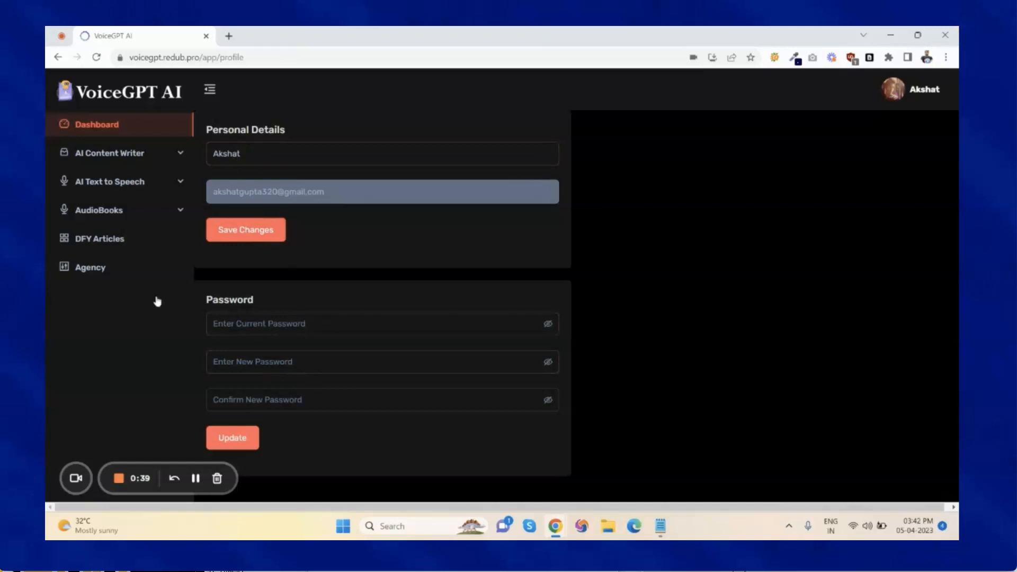
left_click(109, 152)
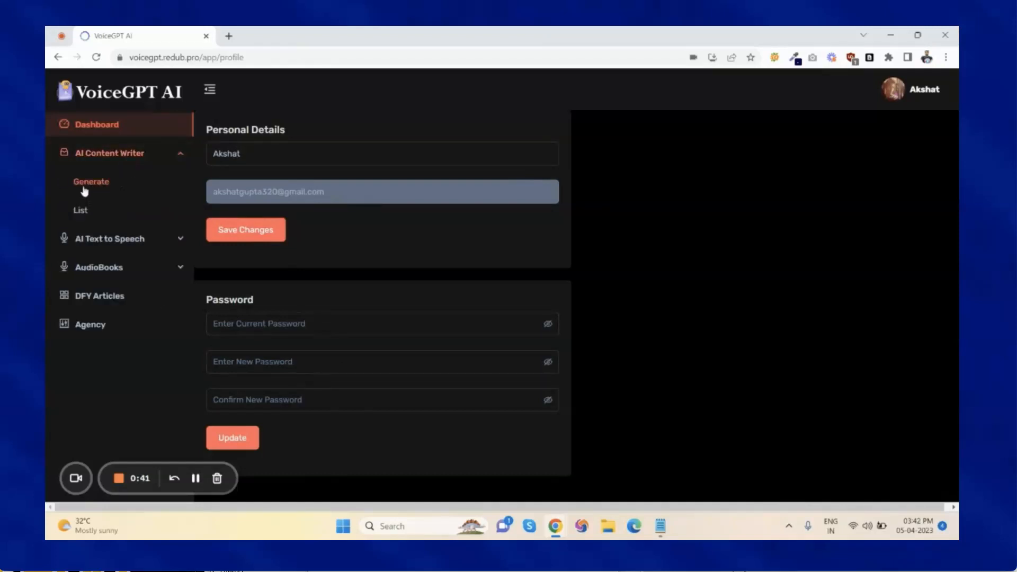
Generate Friendly-tone copy for 'Money Marketer' described as 'How To Make Money Online'.
left_click(91, 182)
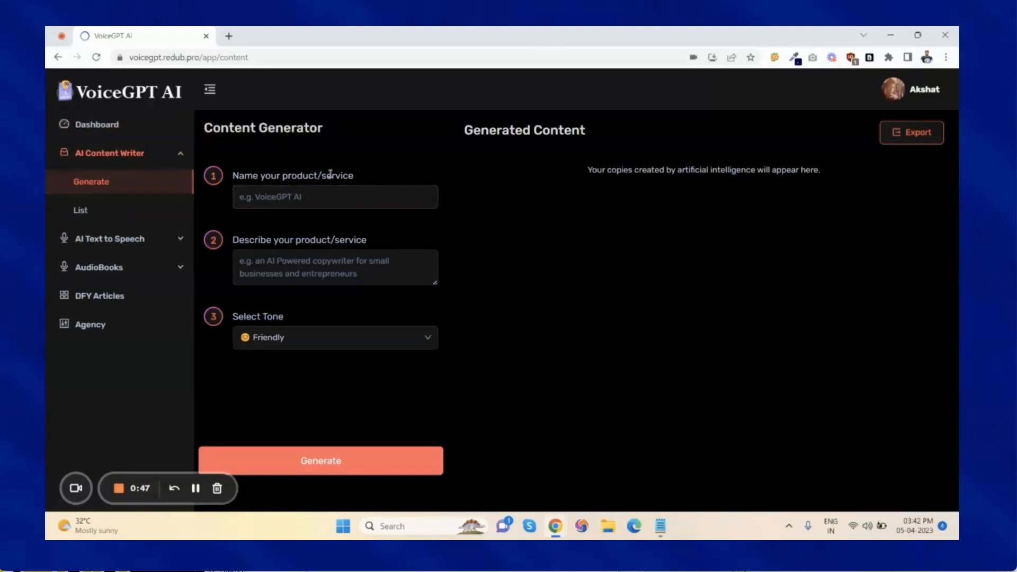
type("Money Marketer")
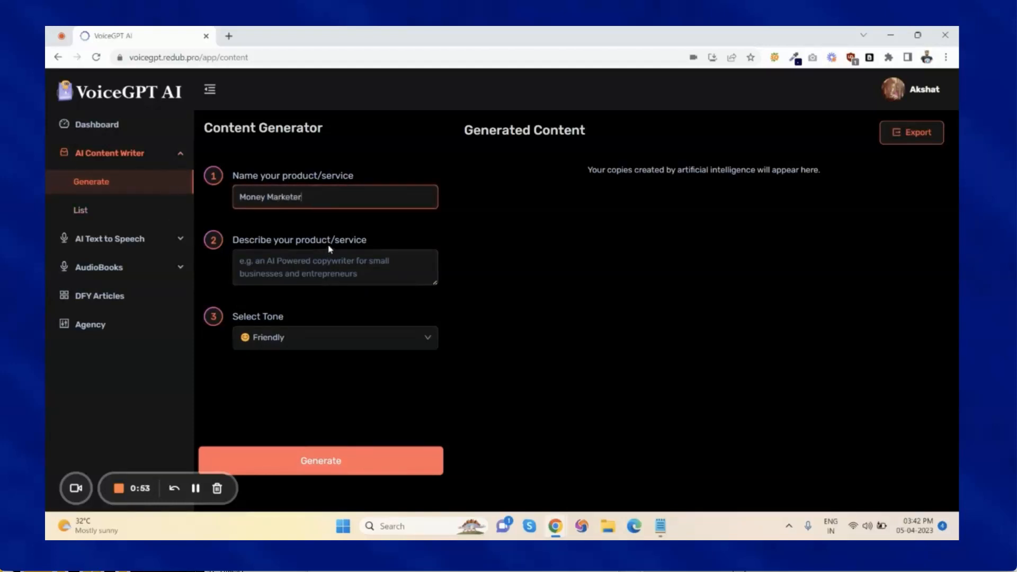
type("How To Make Money O")
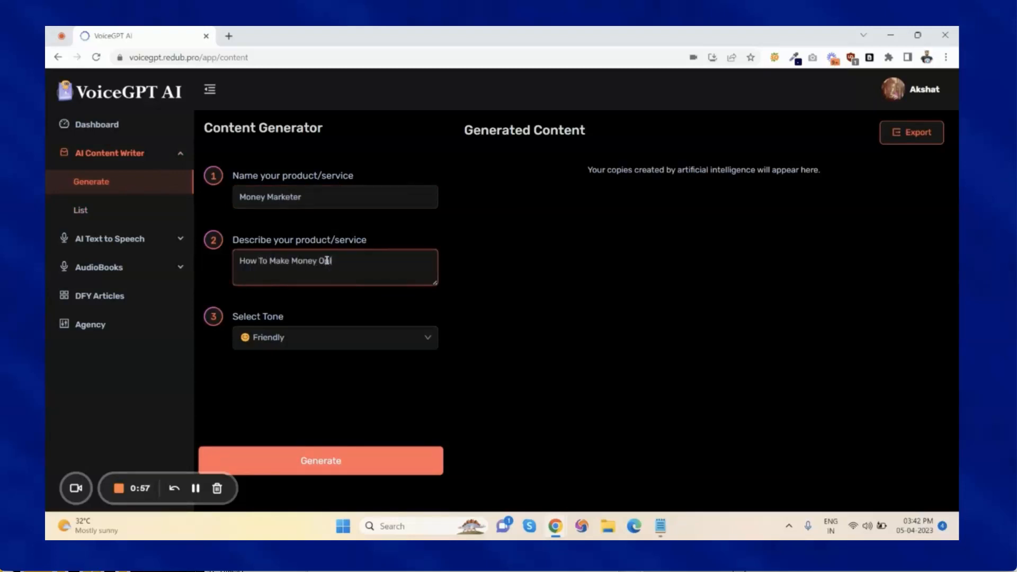
type("nline")
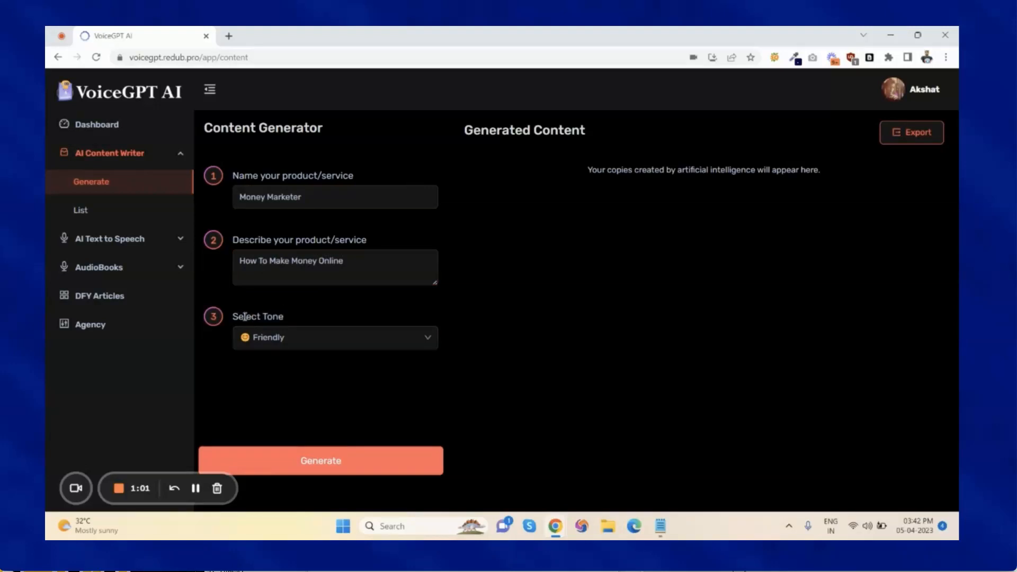
left_click(335, 337)
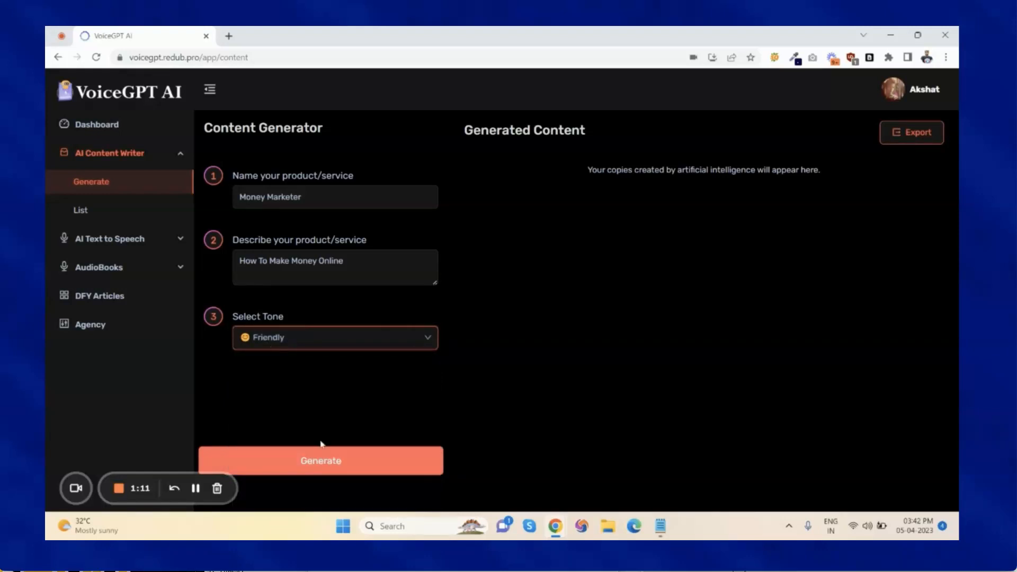
left_click(320, 460)
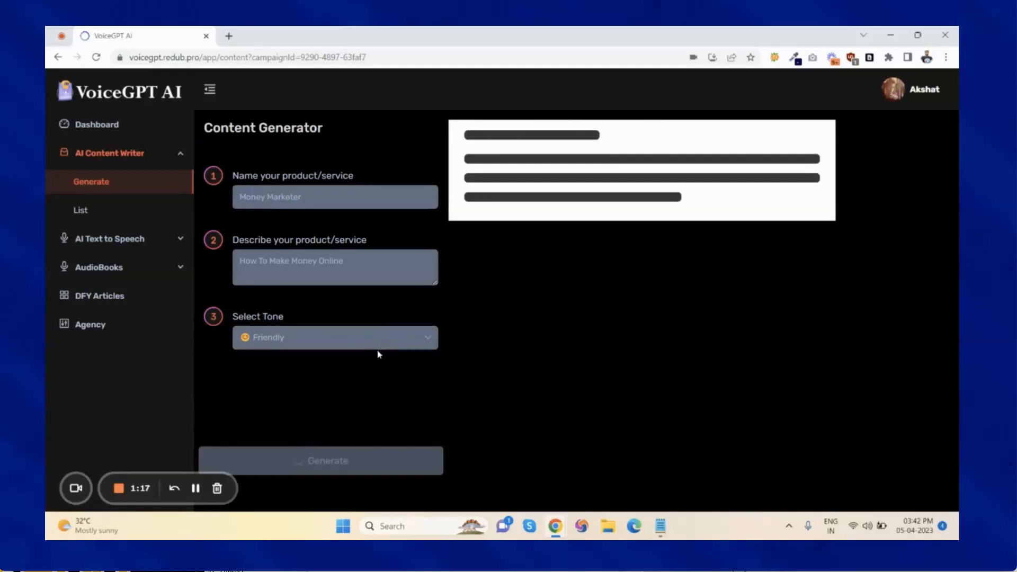
Generate the copy, append 'So This is how you can make money online', and copy it.
left_click(320, 460)
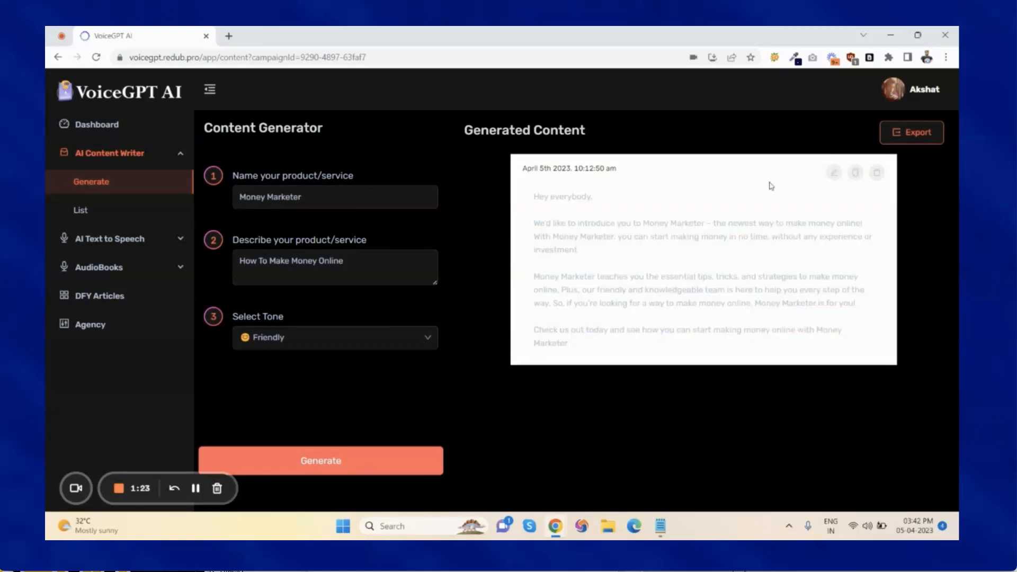
left_click(834, 173)
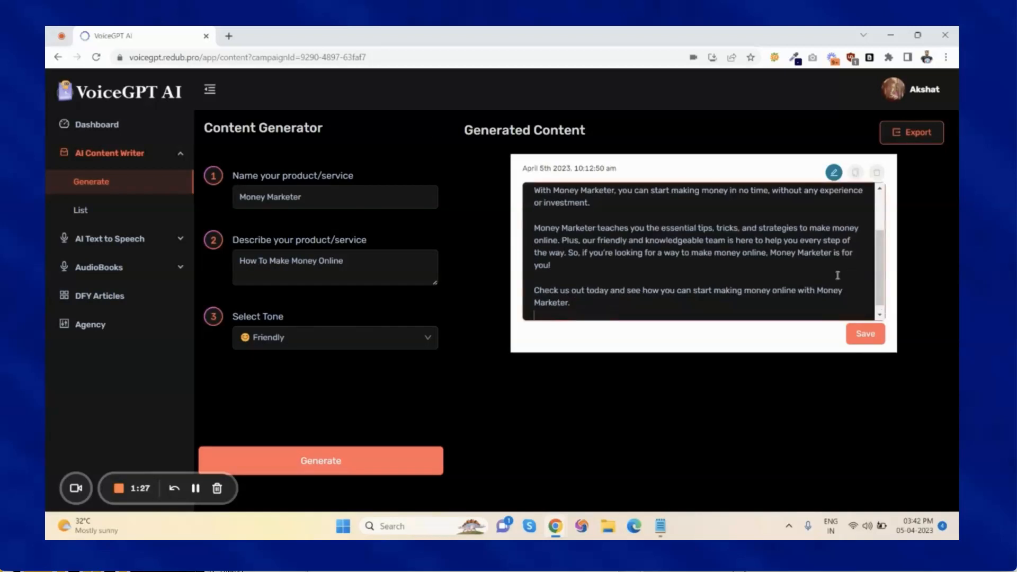
type("So This")
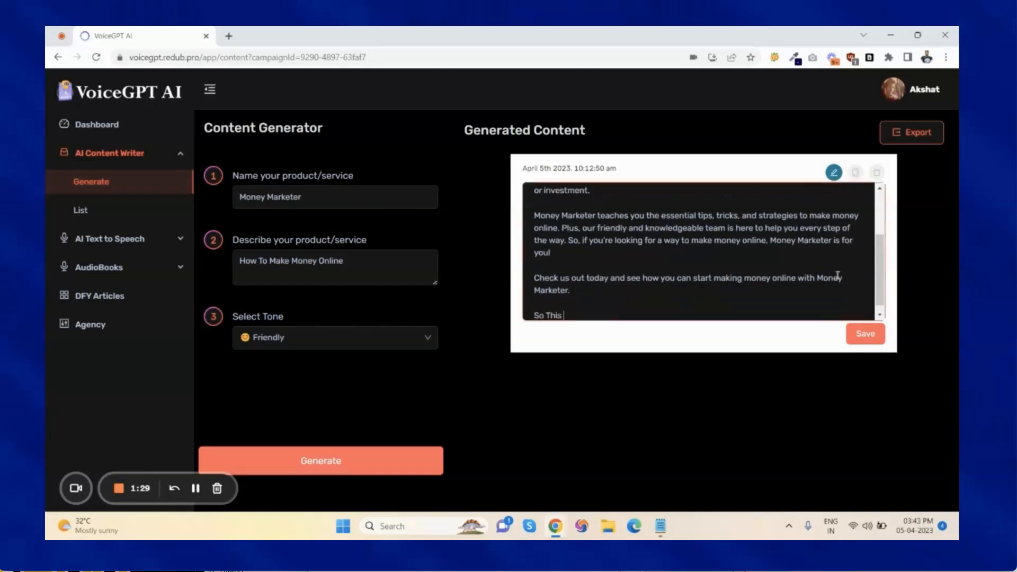
type("is how you van make money")
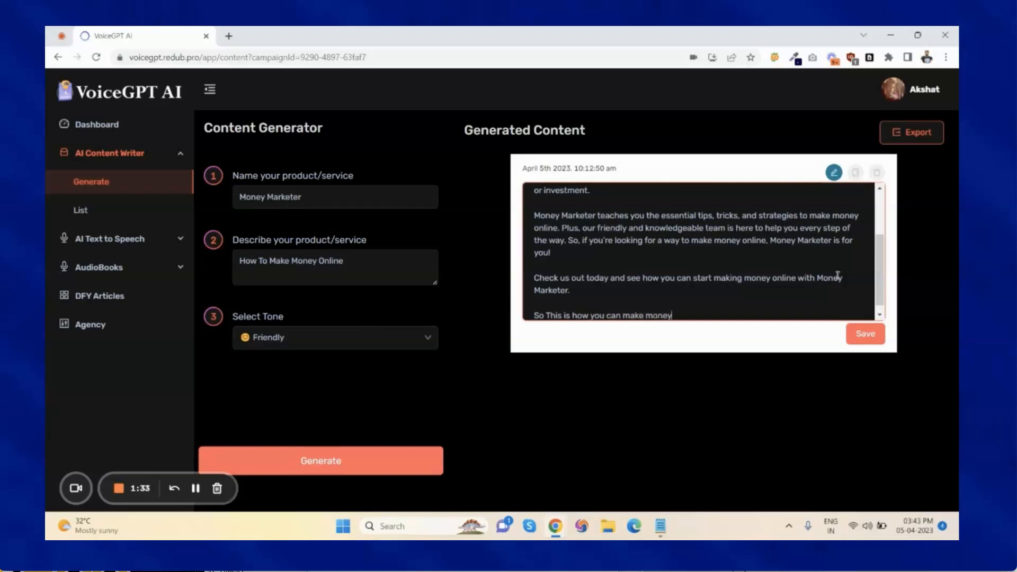
type("online")
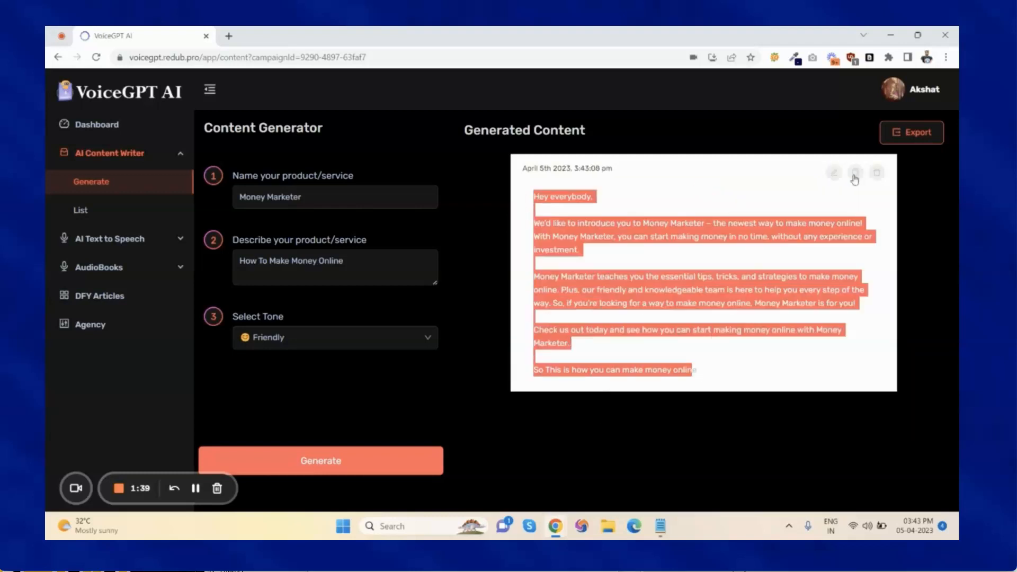
left_click(855, 173)
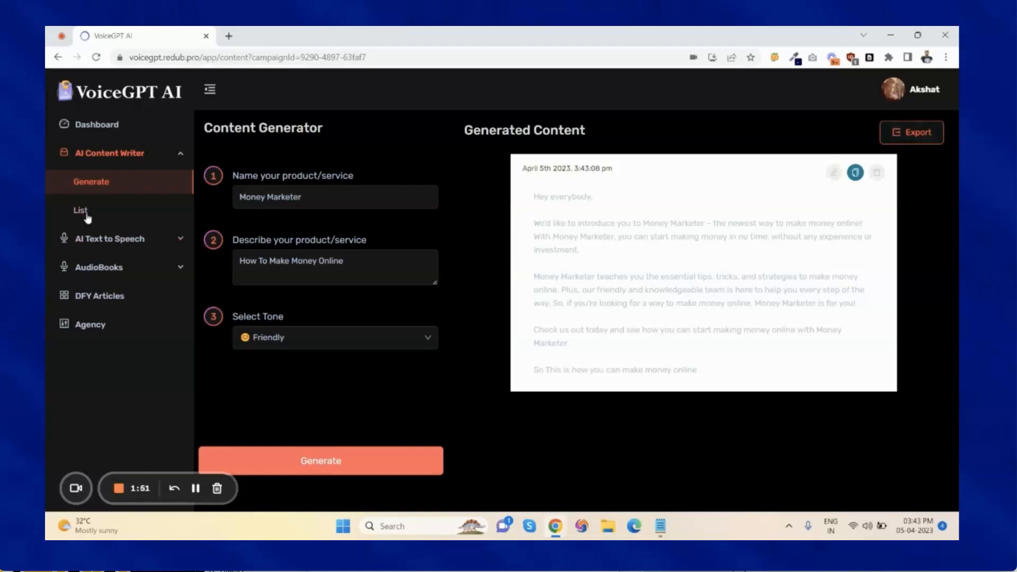
Browse the saved Money Marketer and Dog Food projects in list view, previewing one.
left_click(81, 210)
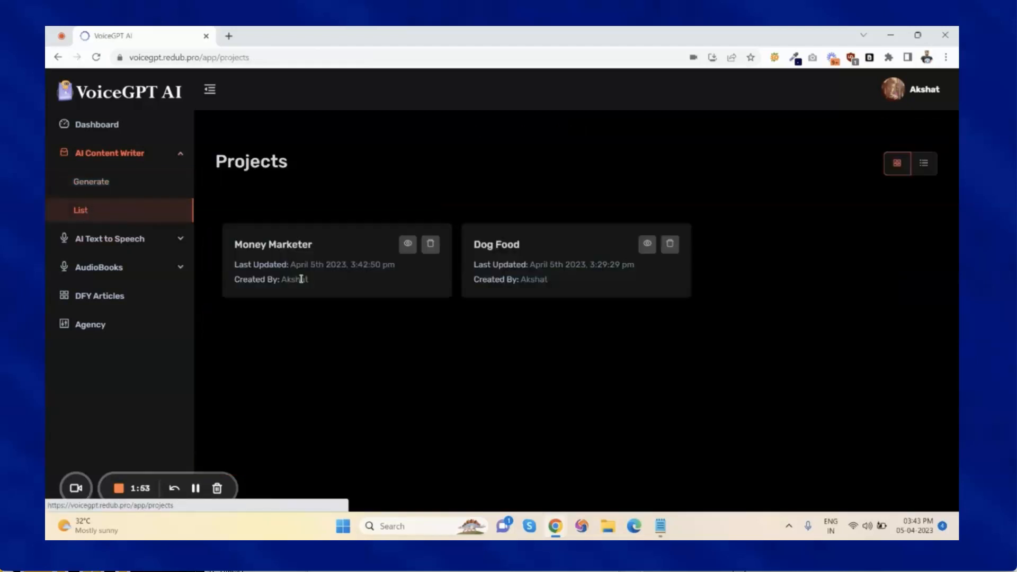
double_click(537, 265)
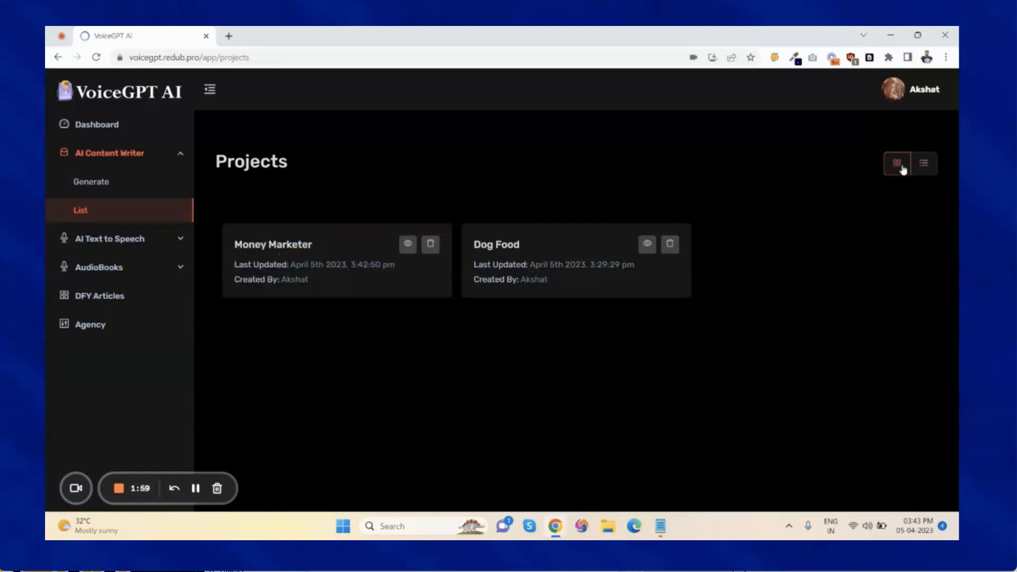
left_click(922, 162)
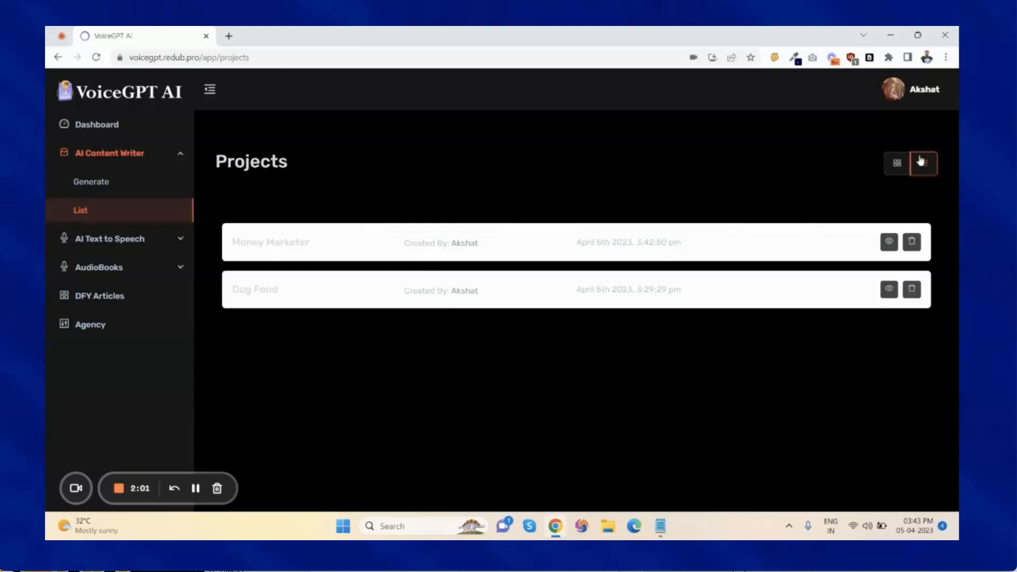
left_click(897, 163)
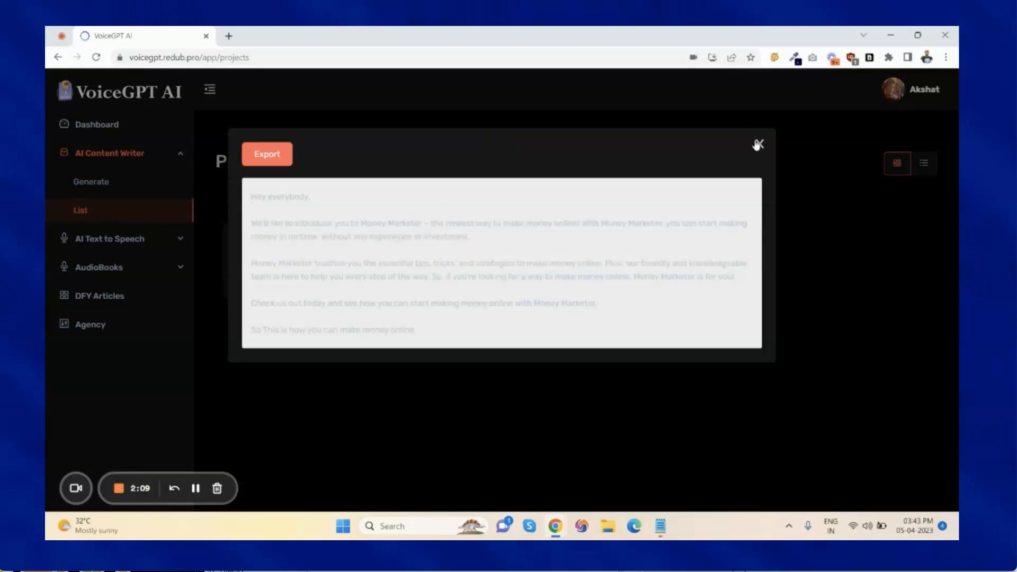
left_click(757, 144)
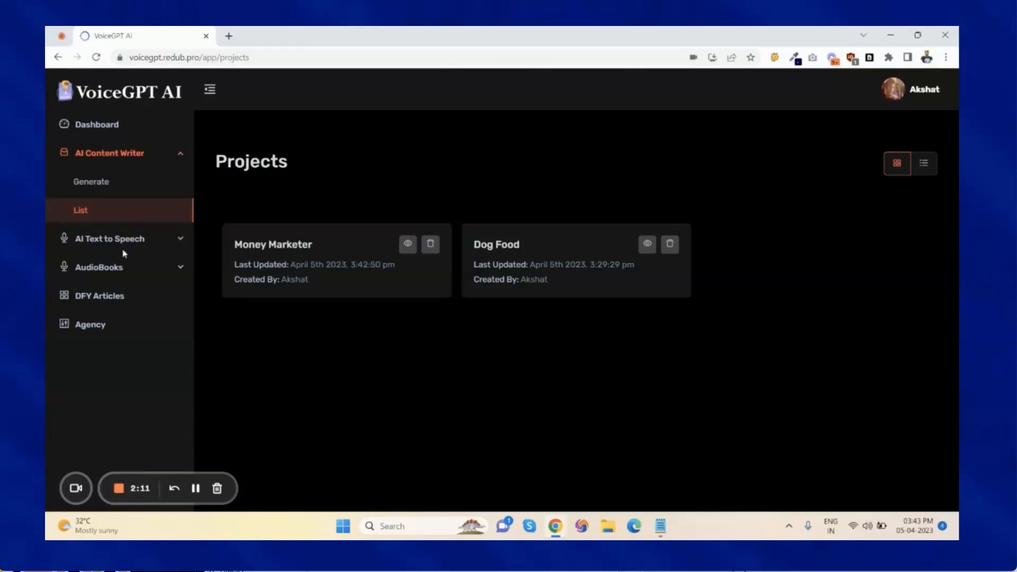
left_click(110, 238)
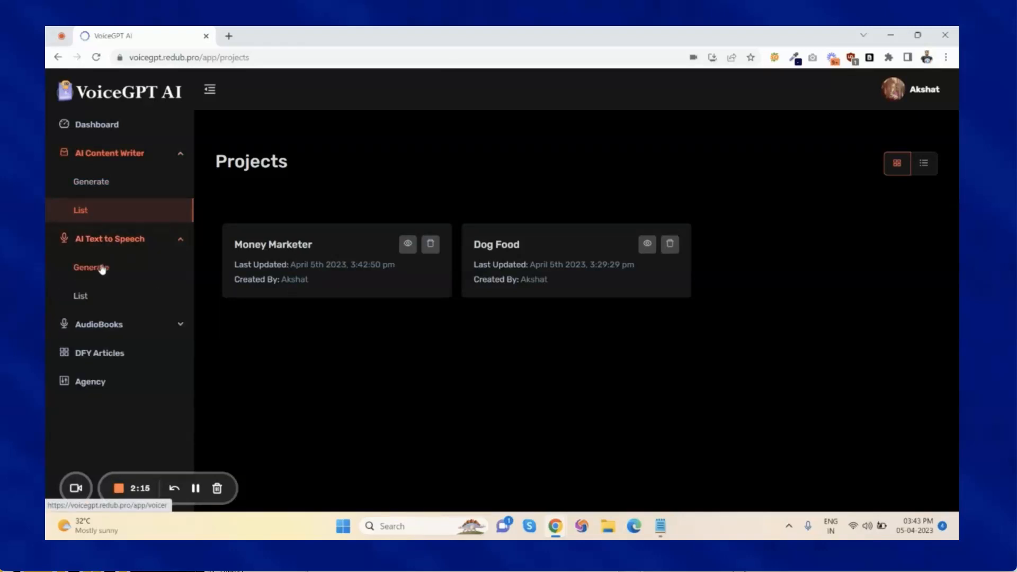
Open the text-to-speech generator and browse the language list without changing it.
left_click(90, 266)
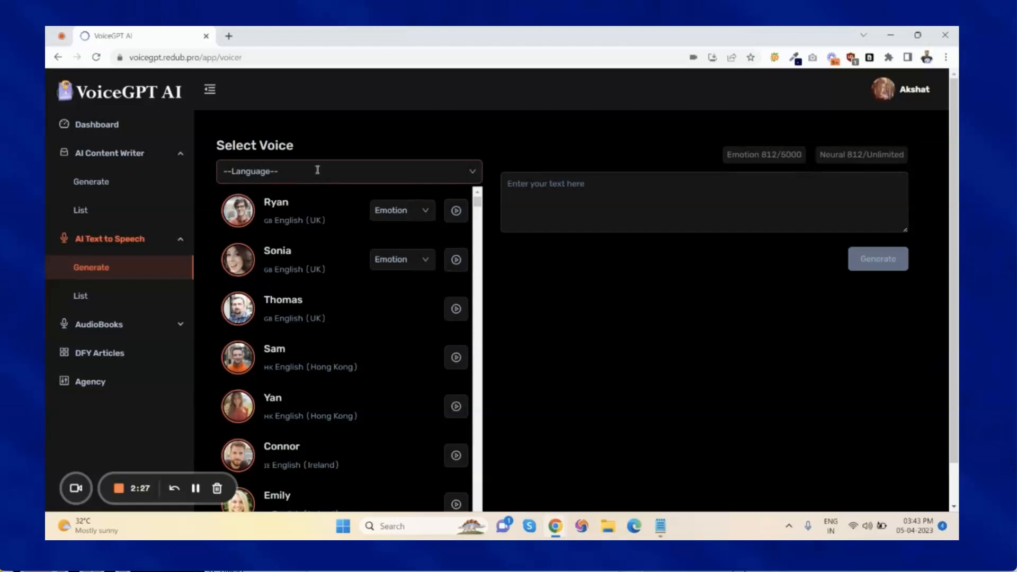
left_click(349, 171)
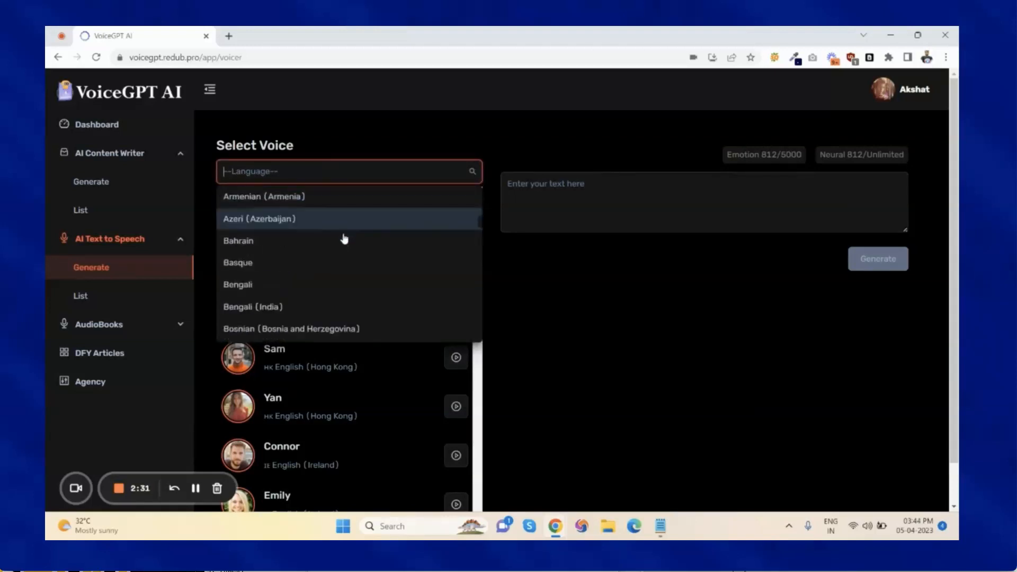
scroll("down", 3)
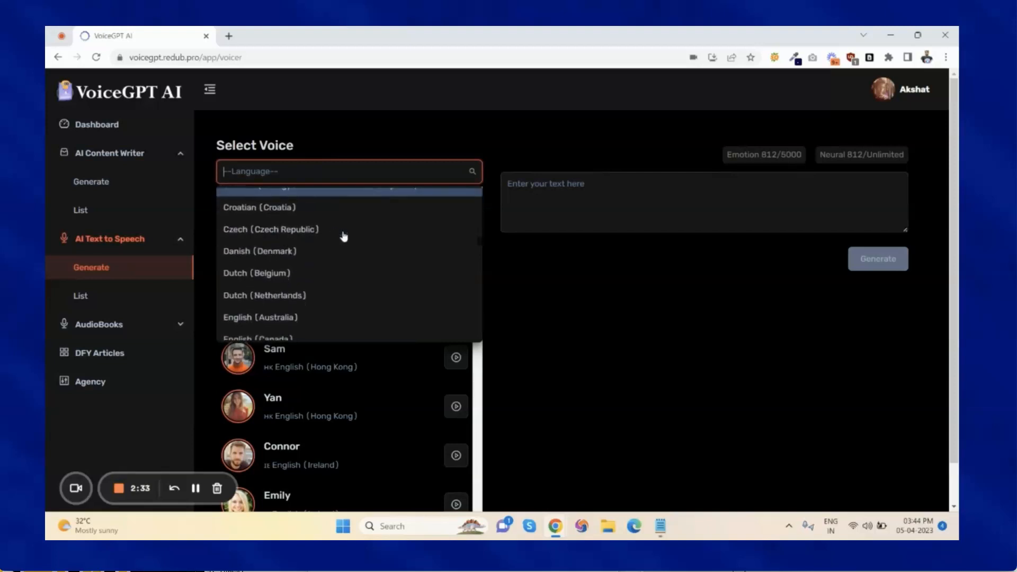
scroll("down", 3)
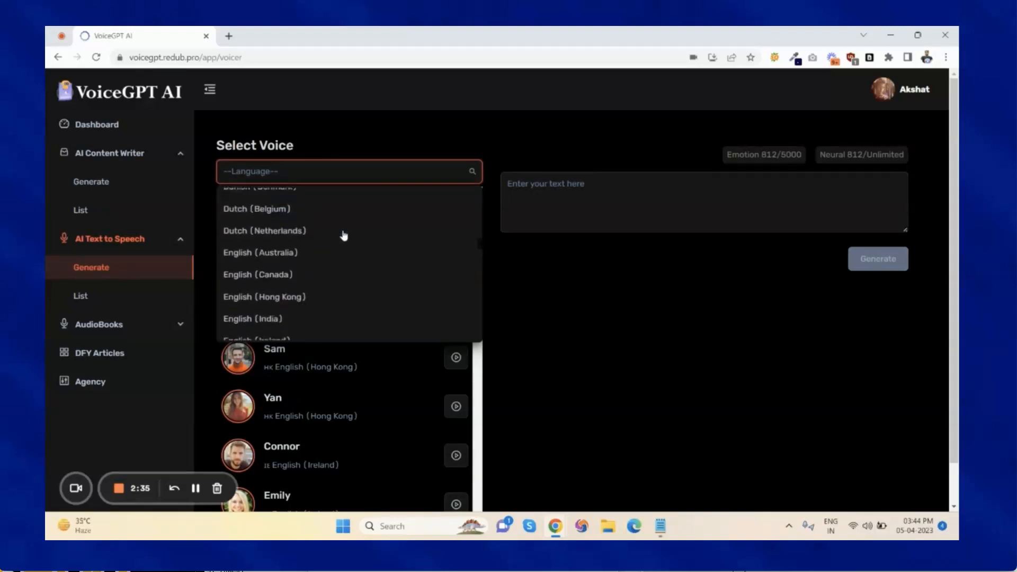
left_click(348, 171)
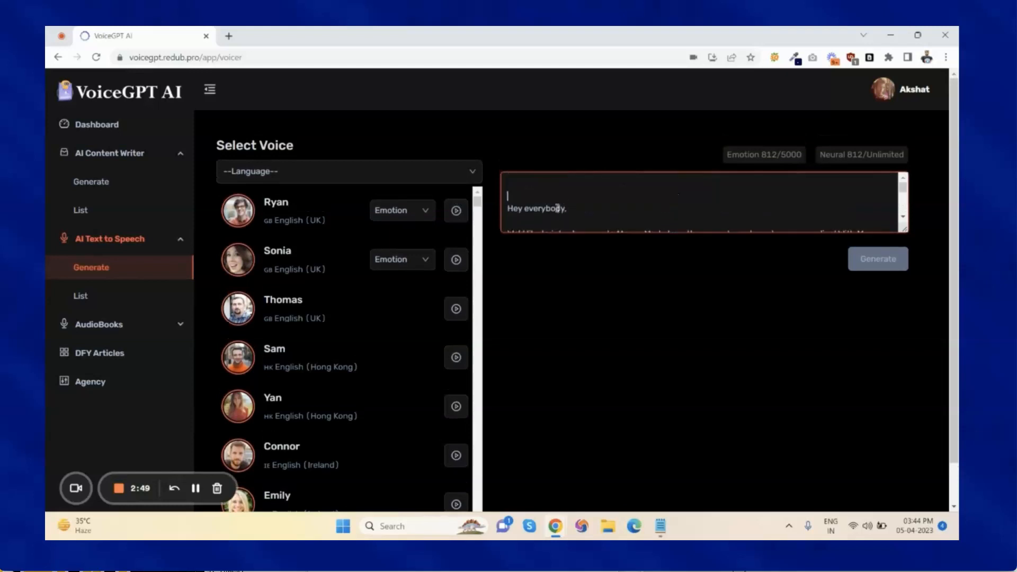
Scroll the voice list down to the US English voice Guy.
scroll("down", 3)
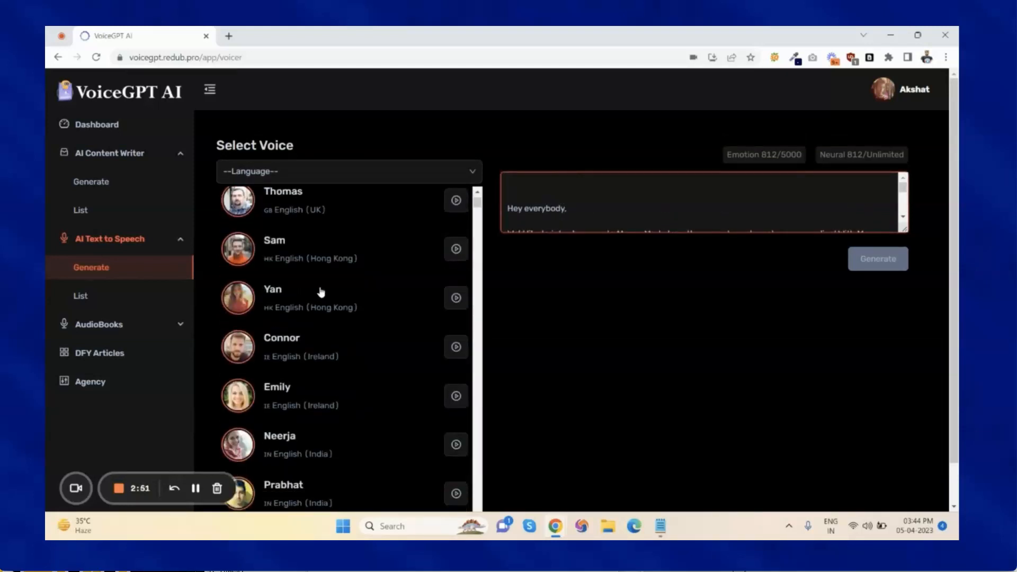
scroll("down", 3)
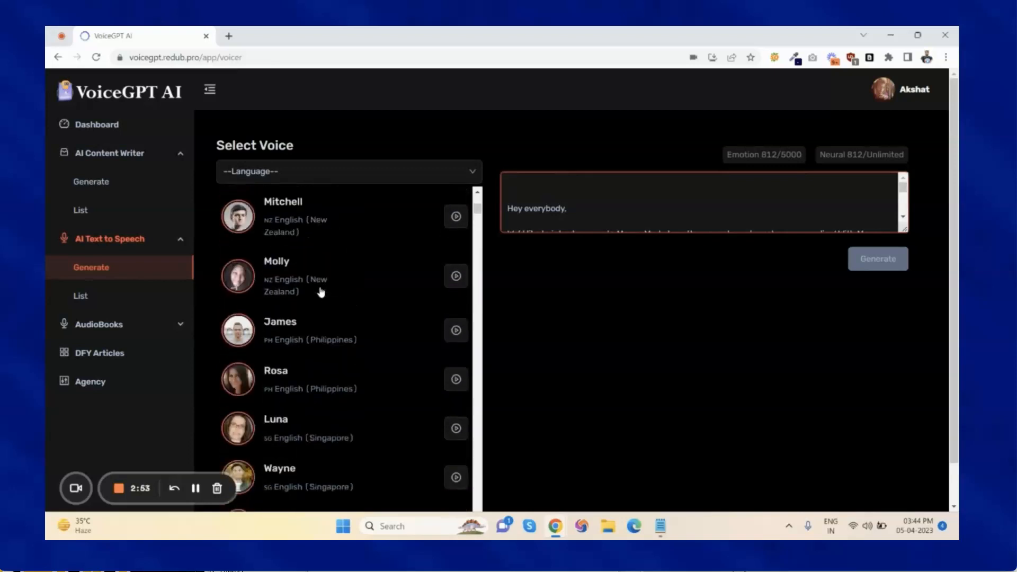
scroll("down", 3)
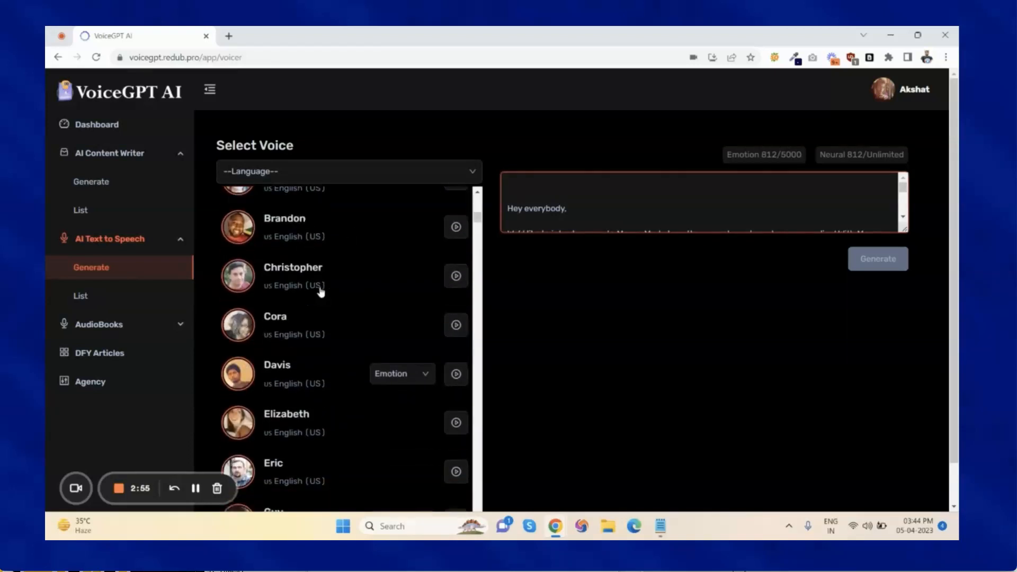
scroll("down", 3)
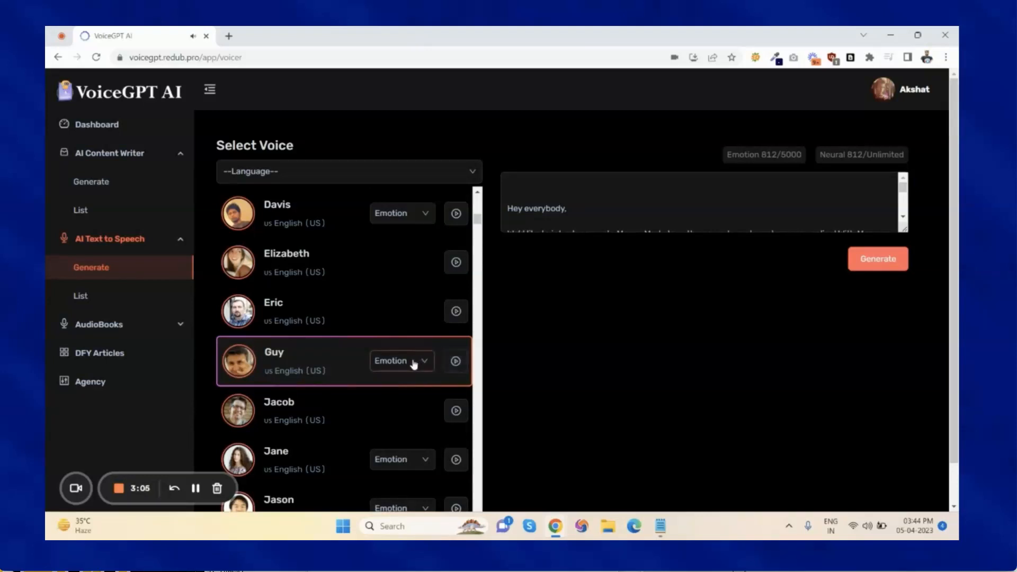
Set Guy's emotion to excited, preview the voice, and generate the audio.
left_click(401, 361)
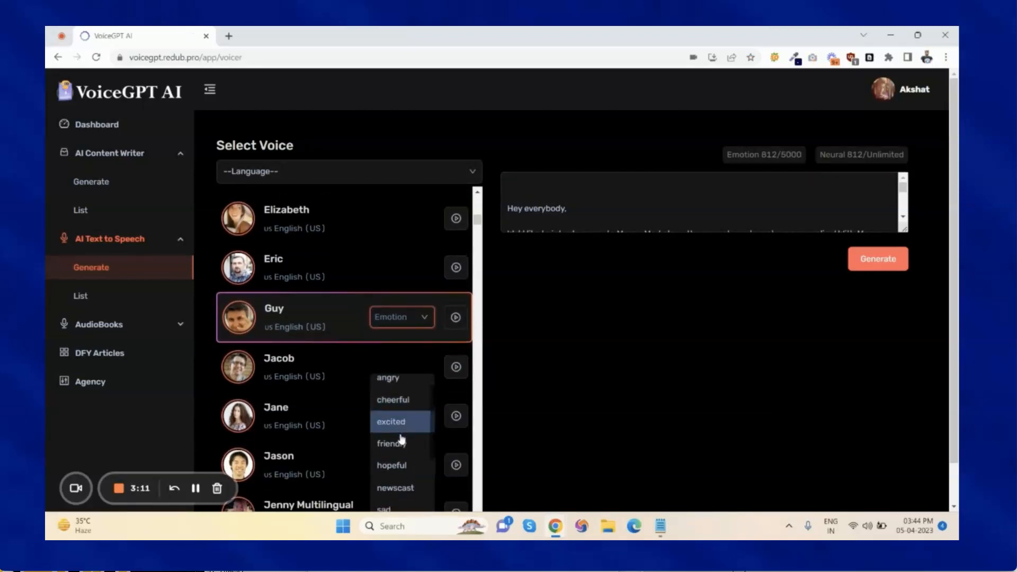
scroll("down", 3)
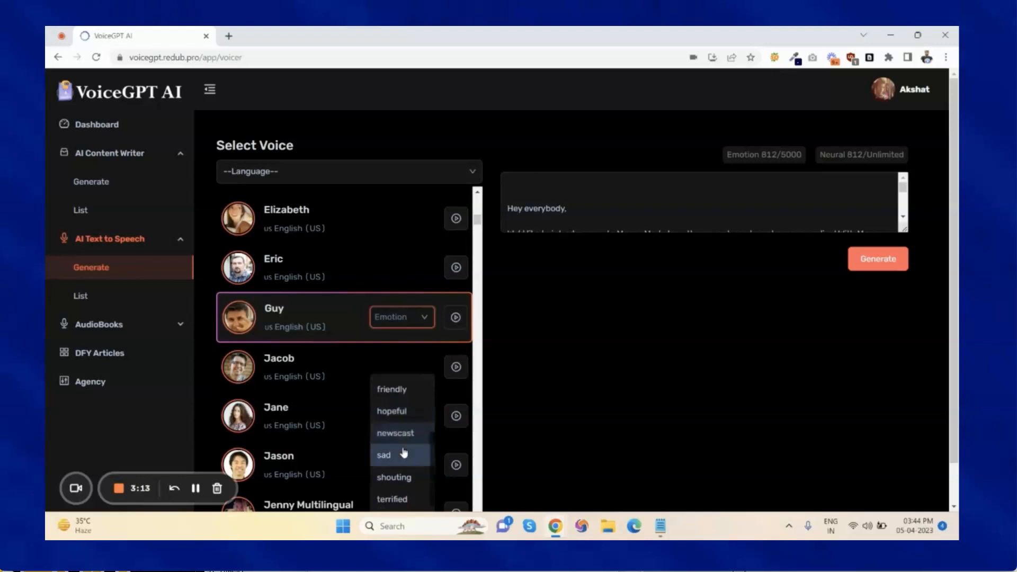
scroll("down", 3)
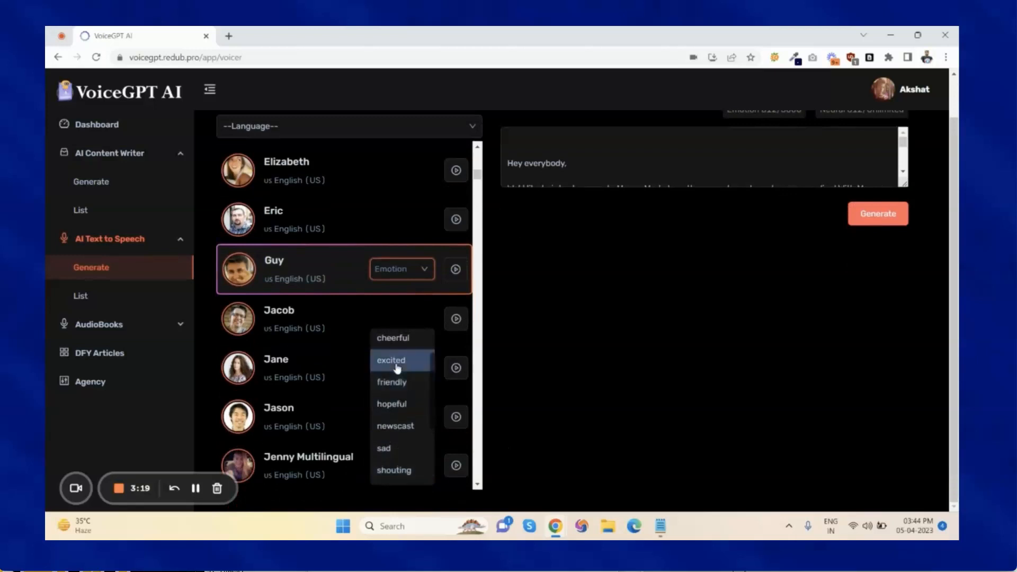
left_click(391, 360)
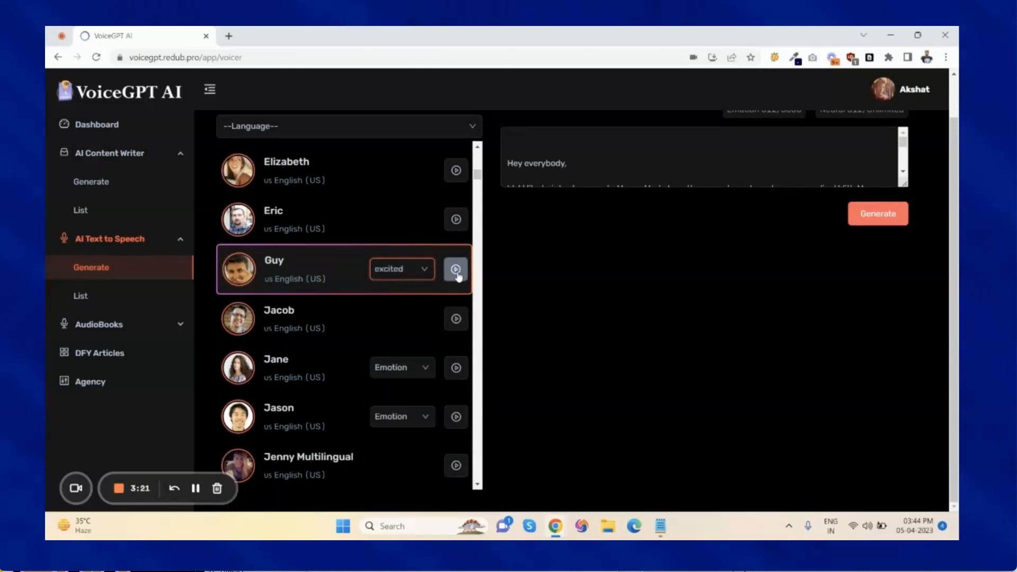
left_click(456, 269)
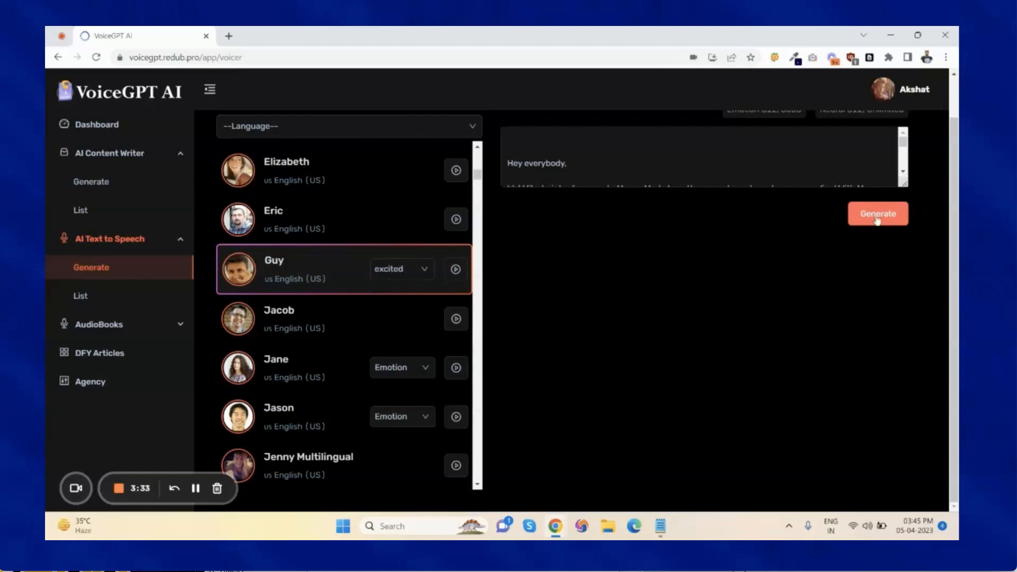
left_click(877, 214)
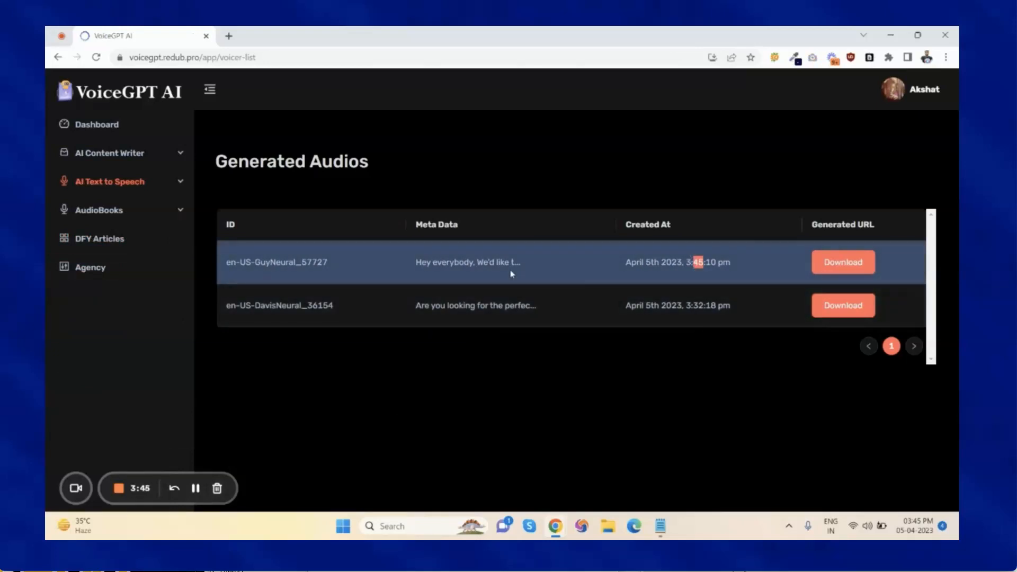
Check the en-US-GuyNeural entry in the Generated Audios table.
double_click(468, 263)
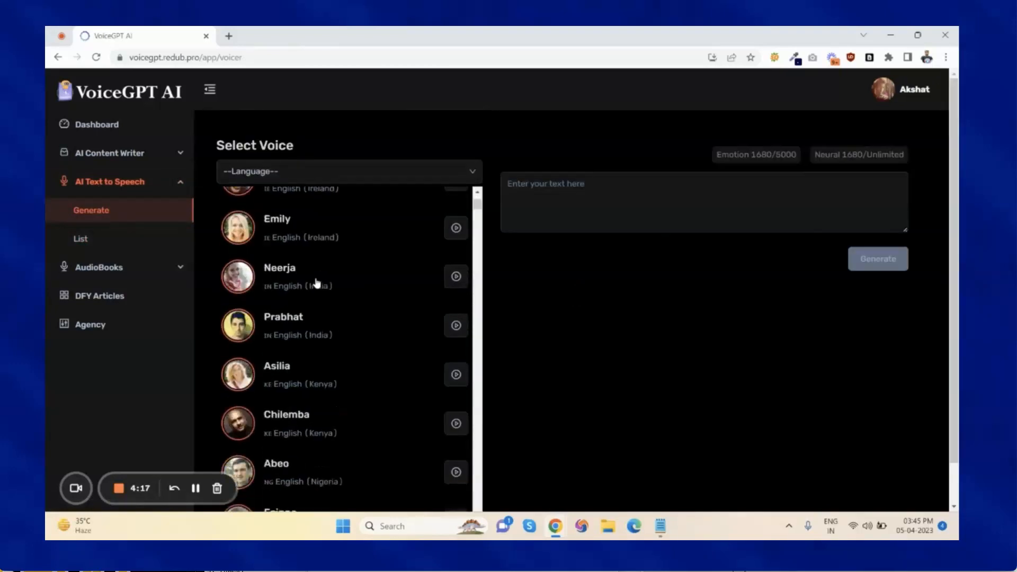
Scroll the voice list to the Spanish voices, previewing Jane and setting her emotion to shouting.
scroll("down", 3)
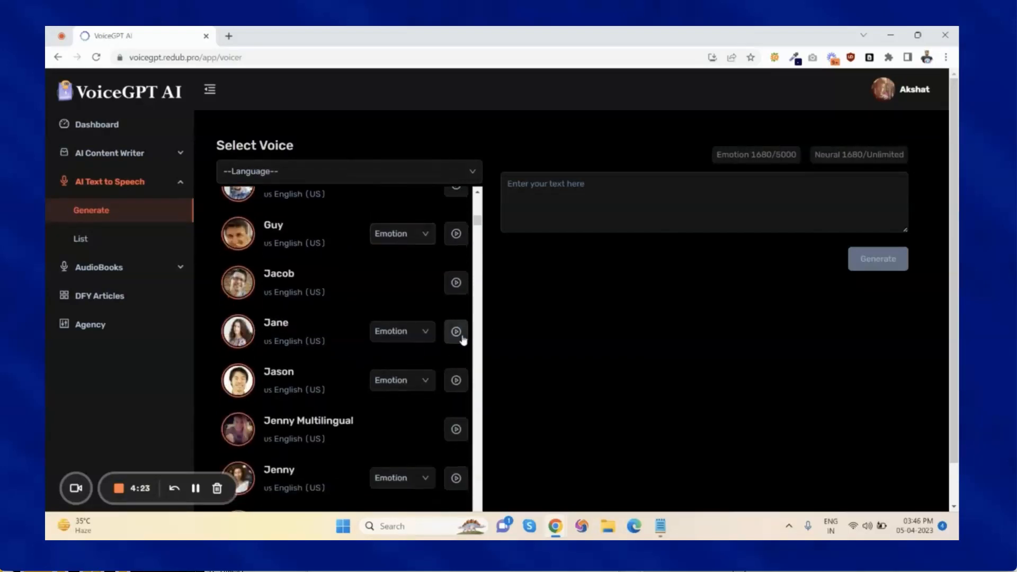
left_click(456, 331)
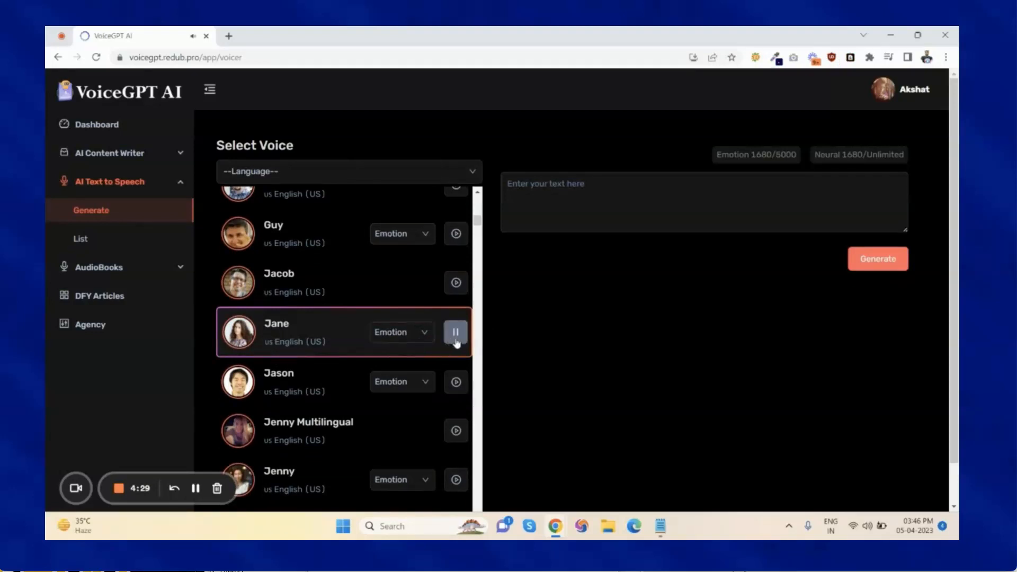
left_click(401, 332)
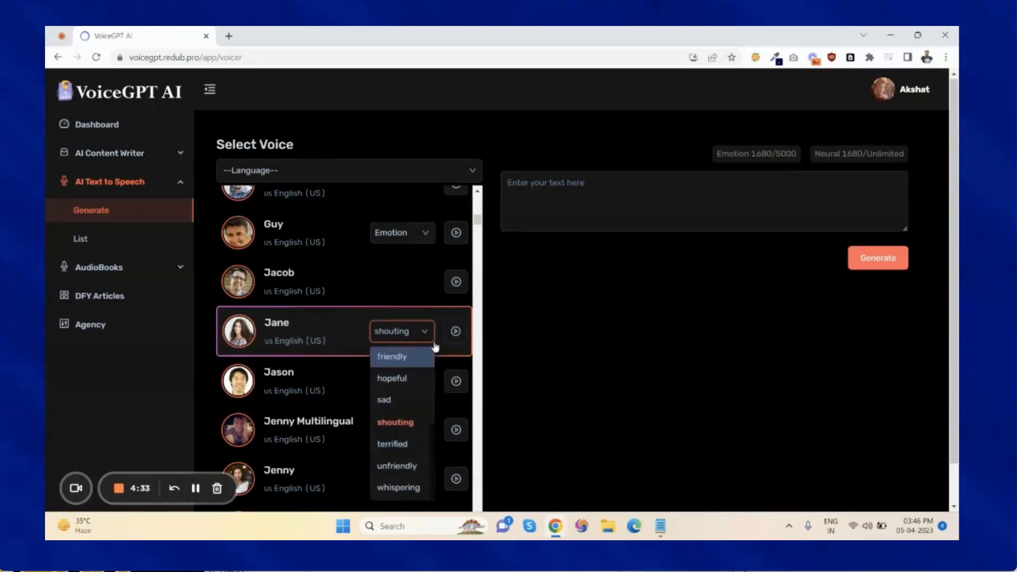
left_click(455, 332)
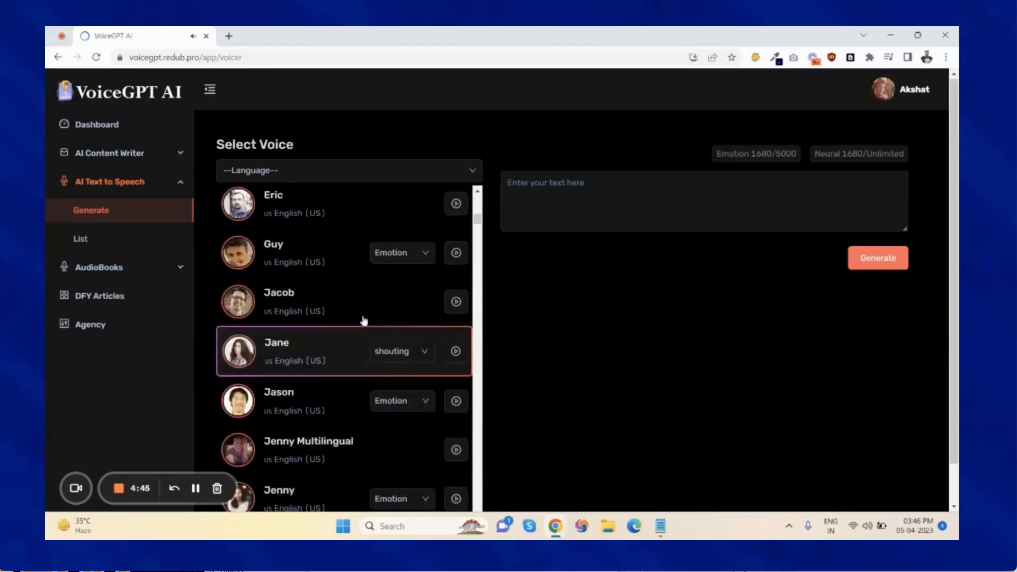
scroll("down", 3)
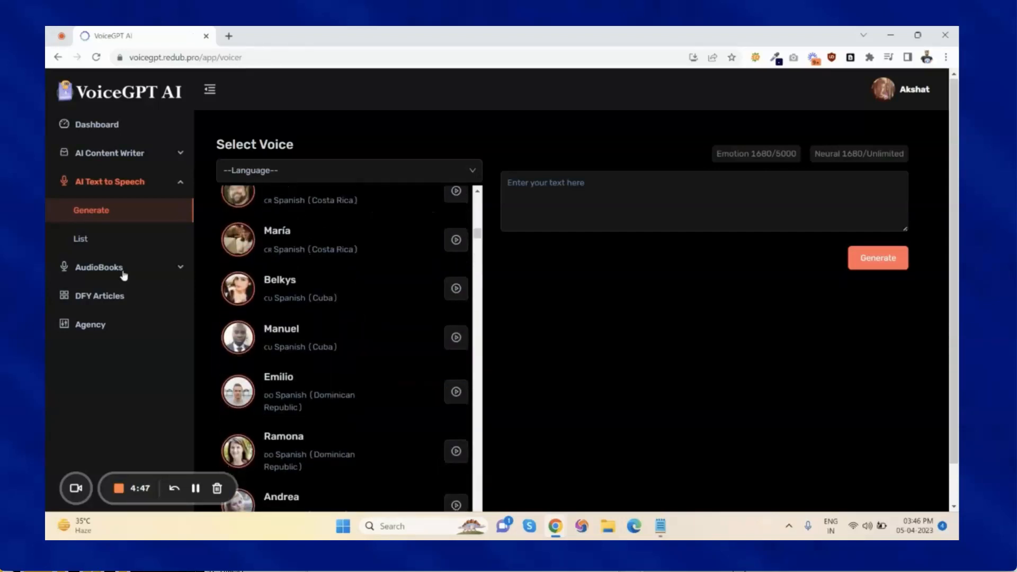
Generate a Raveena-voiced audiobook of the 'Hey everybody' script and confirm it tops the AudioBooks list.
left_click(98, 266)
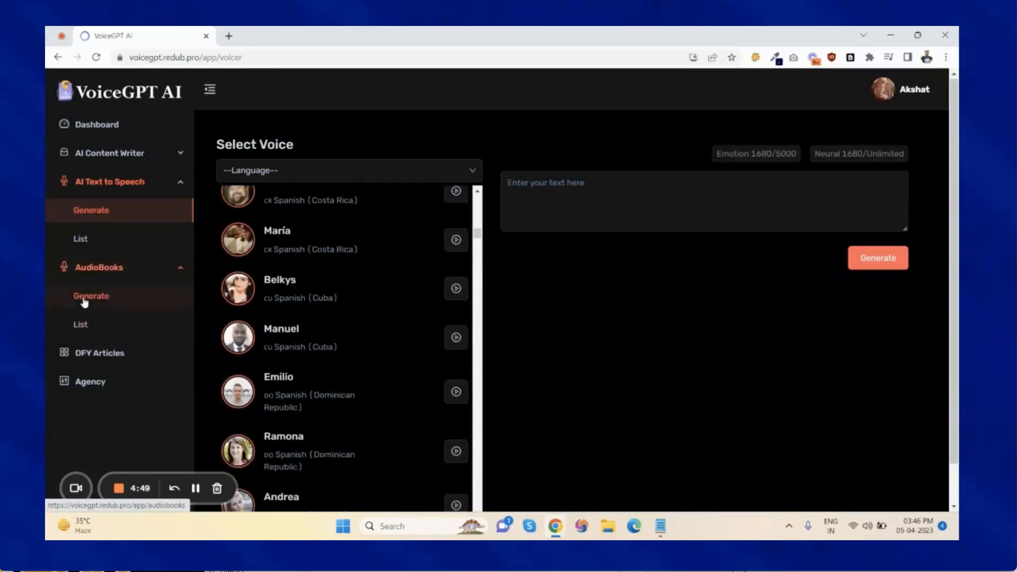
left_click(91, 295)
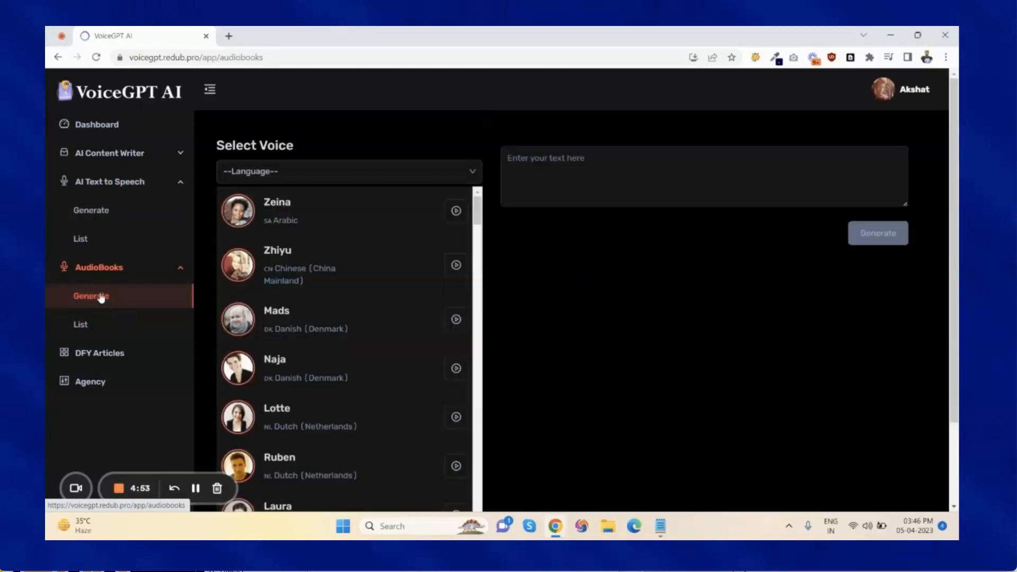
scroll("down", 3)
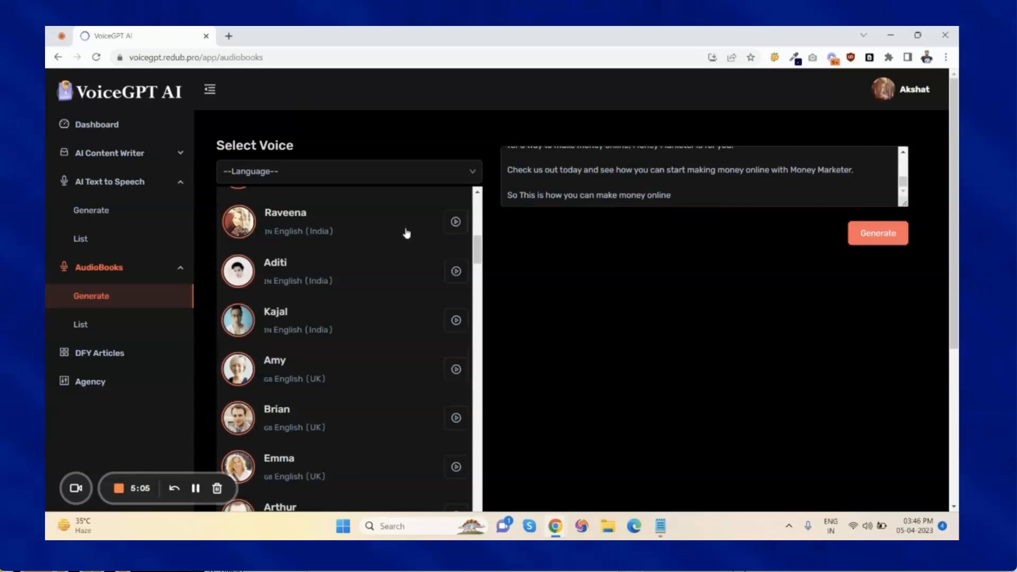
left_click(878, 233)
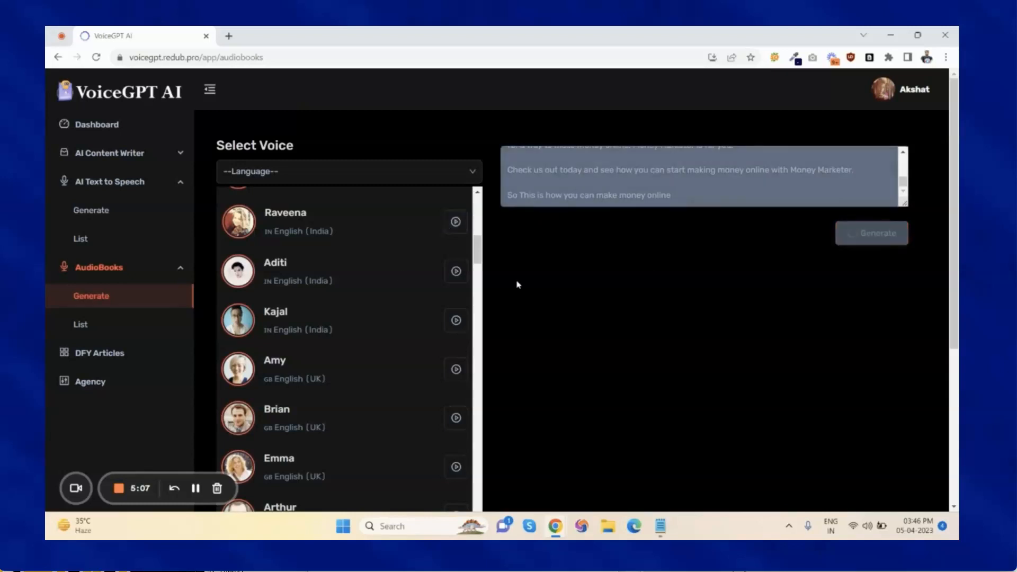
mouse_move(365, 235)
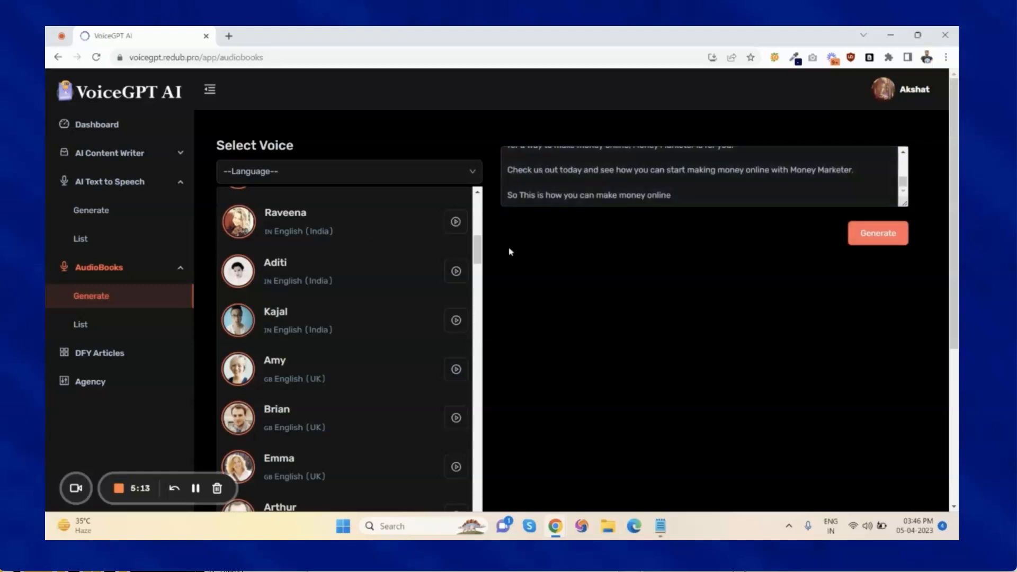
left_click(81, 324)
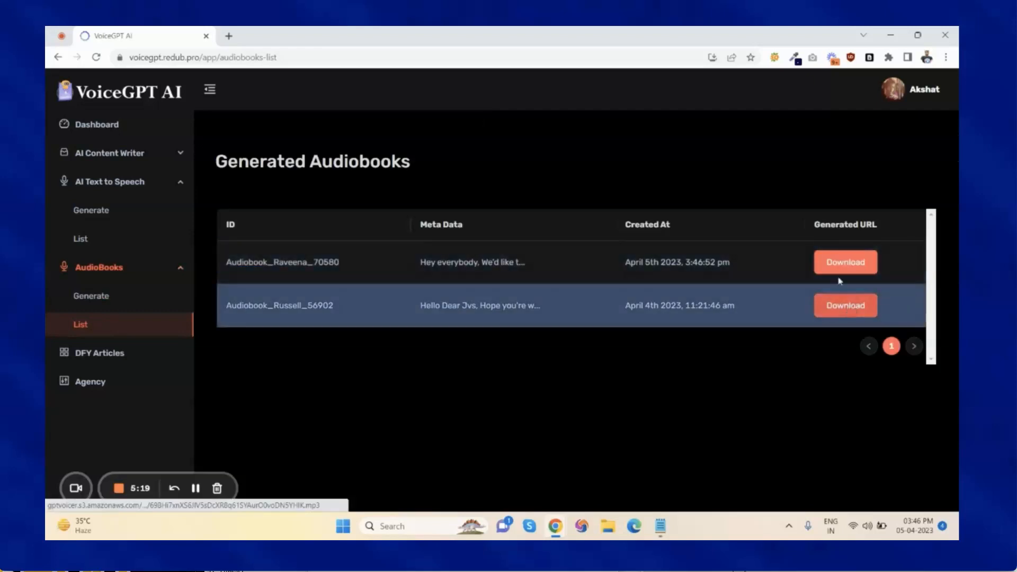
left_click(846, 305)
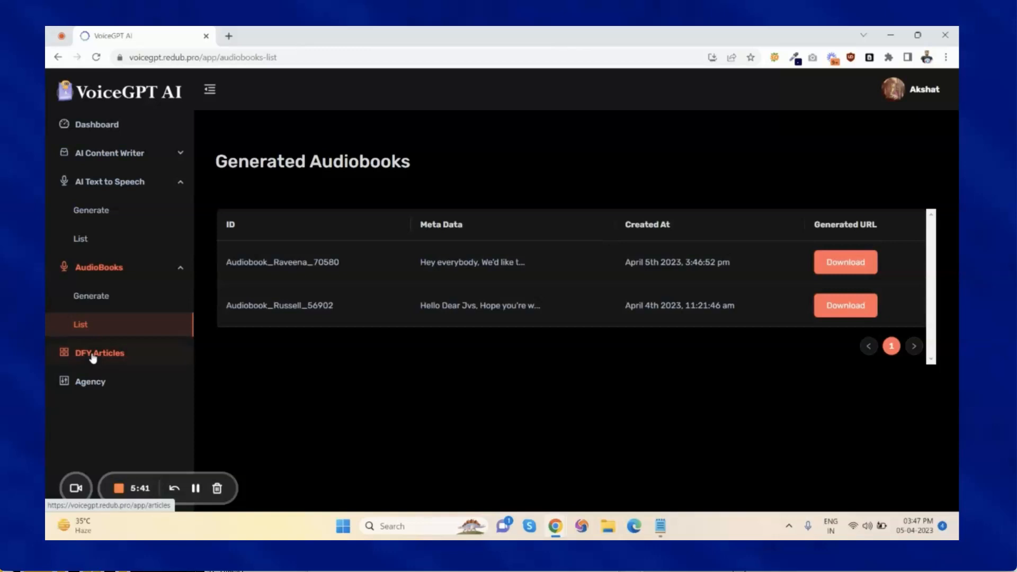
Open DFY Articles, follow its Download Here link, and collapse the AI Text to Speech and AudioBooks menus.
left_click(99, 352)
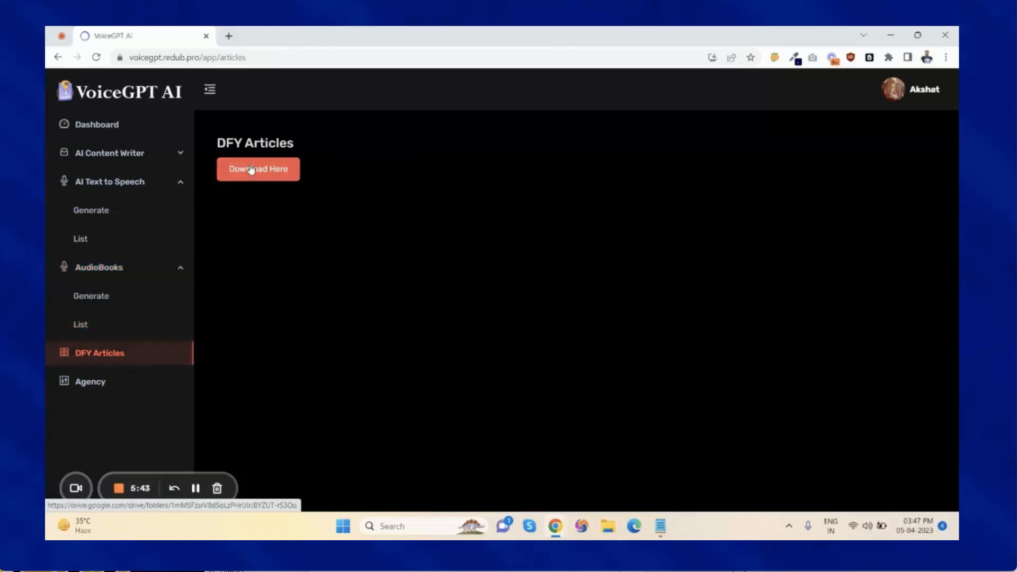
left_click(258, 169)
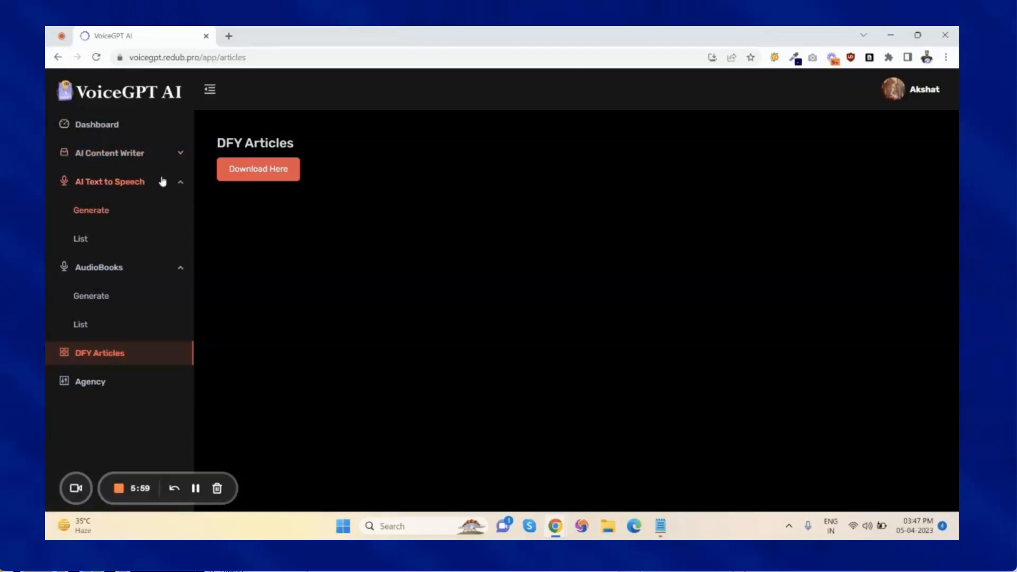
left_click(110, 181)
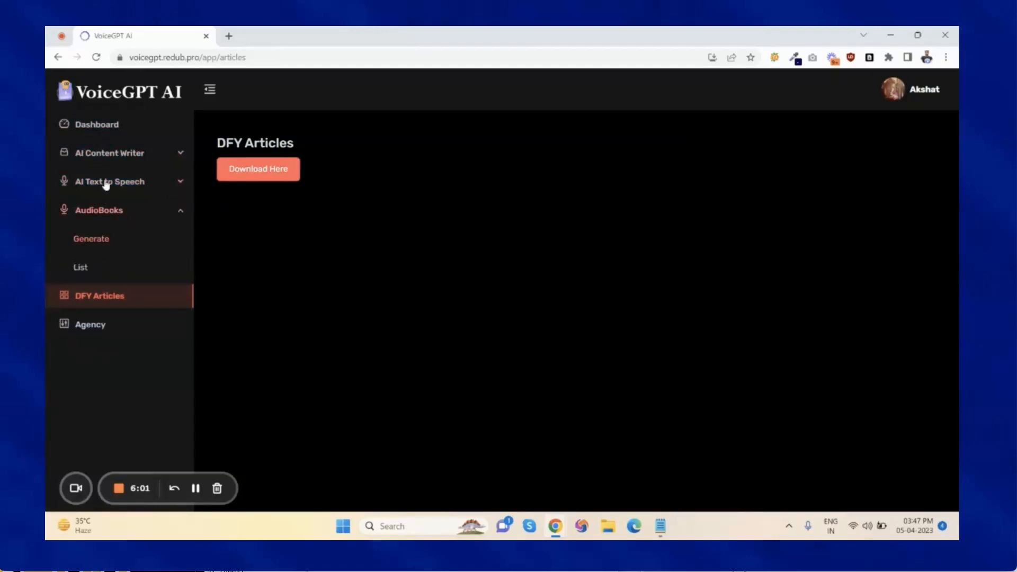
left_click(99, 210)
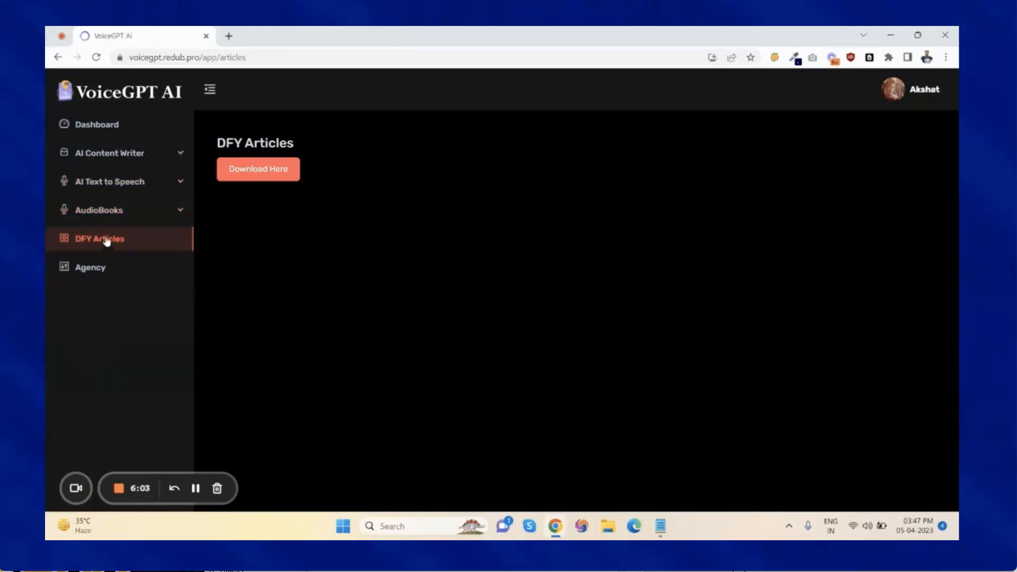
mouse_move(94, 196)
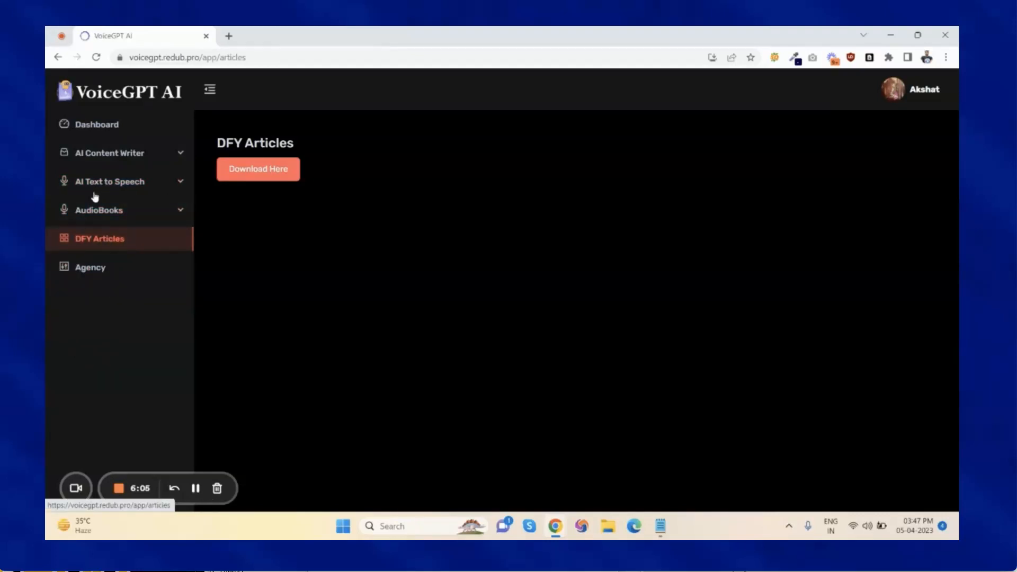
mouse_move(157, 101)
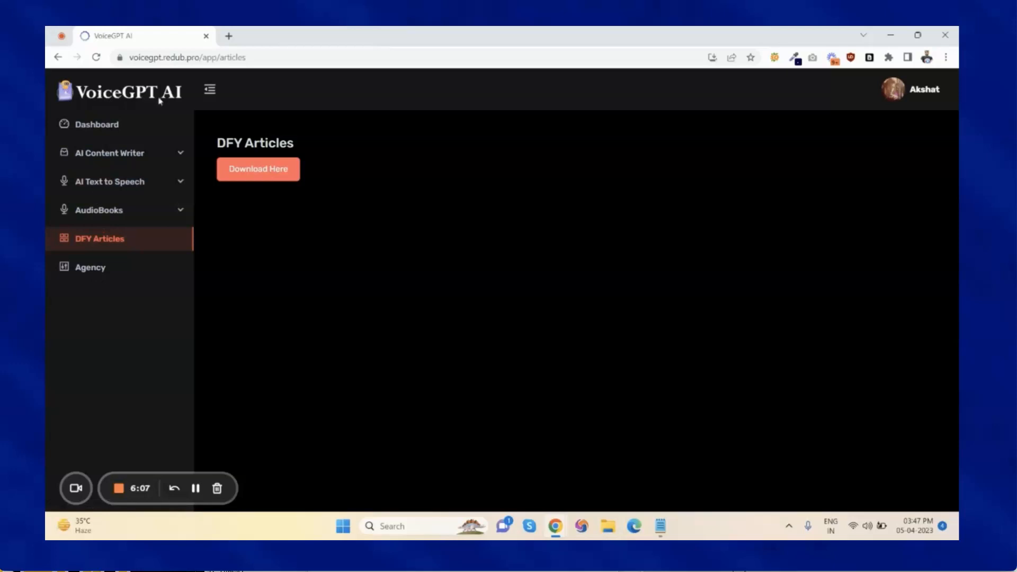
mouse_move(75, 266)
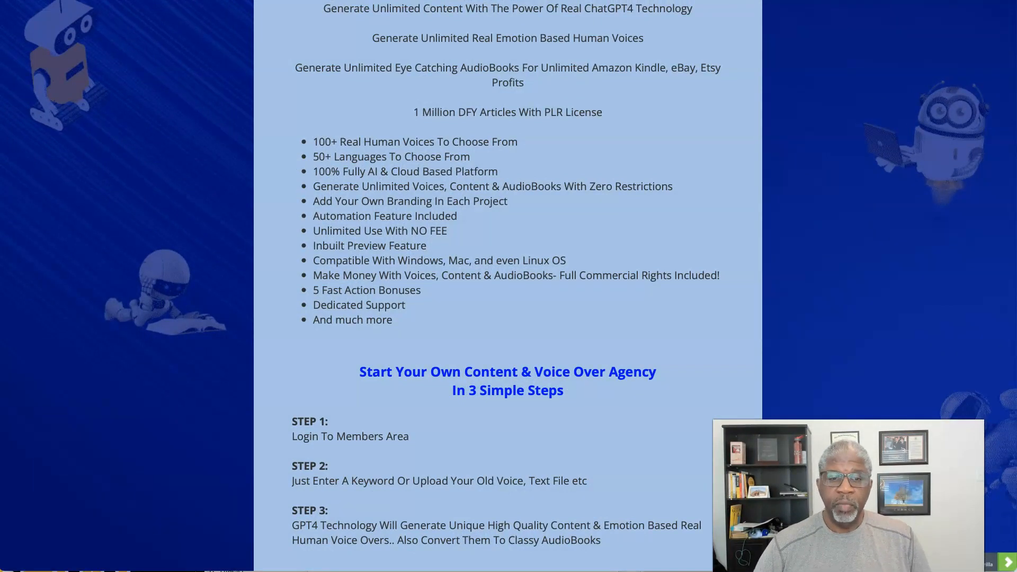
Scroll the sales page past the three-step agency section to the $17 front-end price list.
scroll("down", 3)
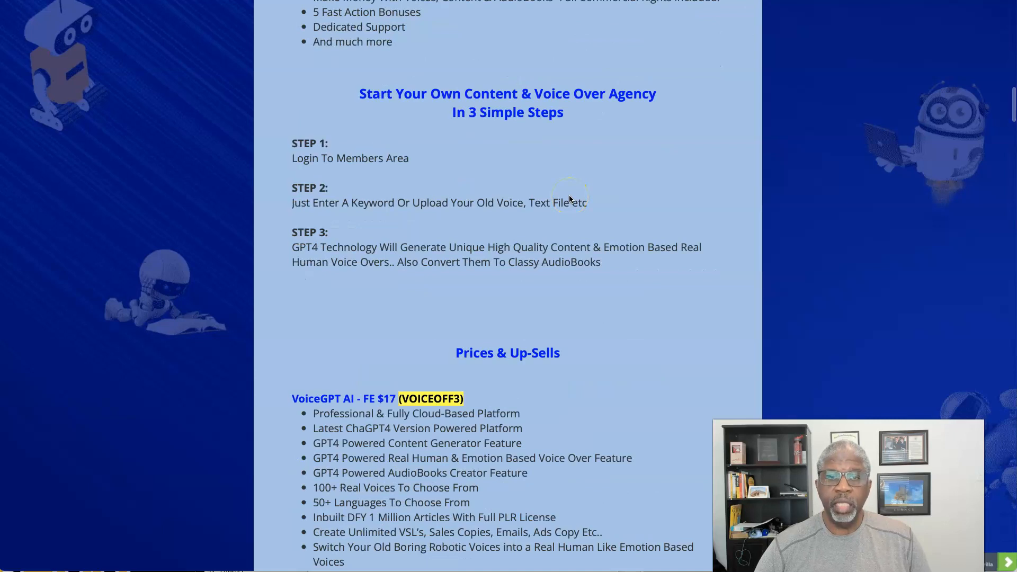
scroll("down", 3)
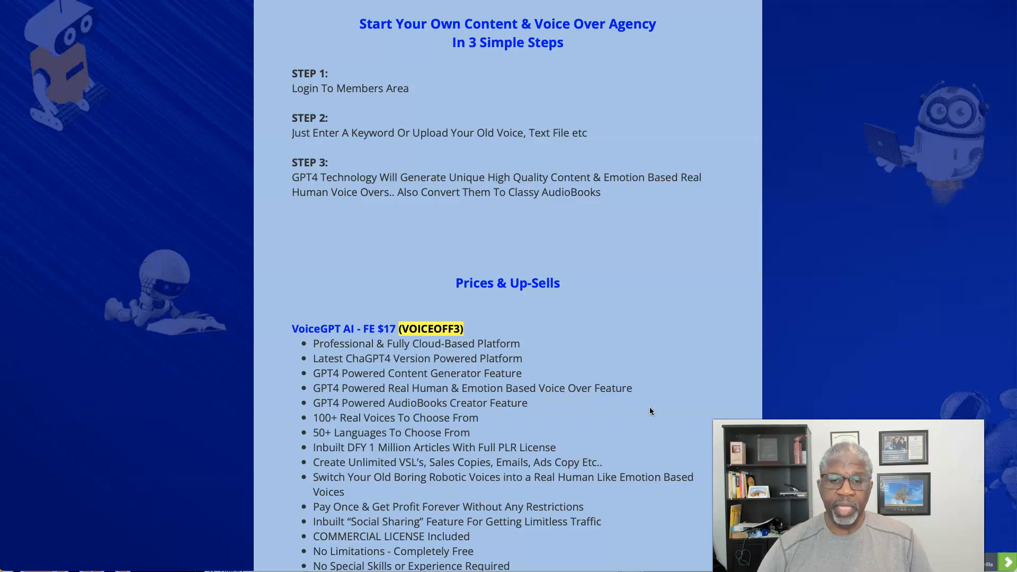
scroll("down", 3)
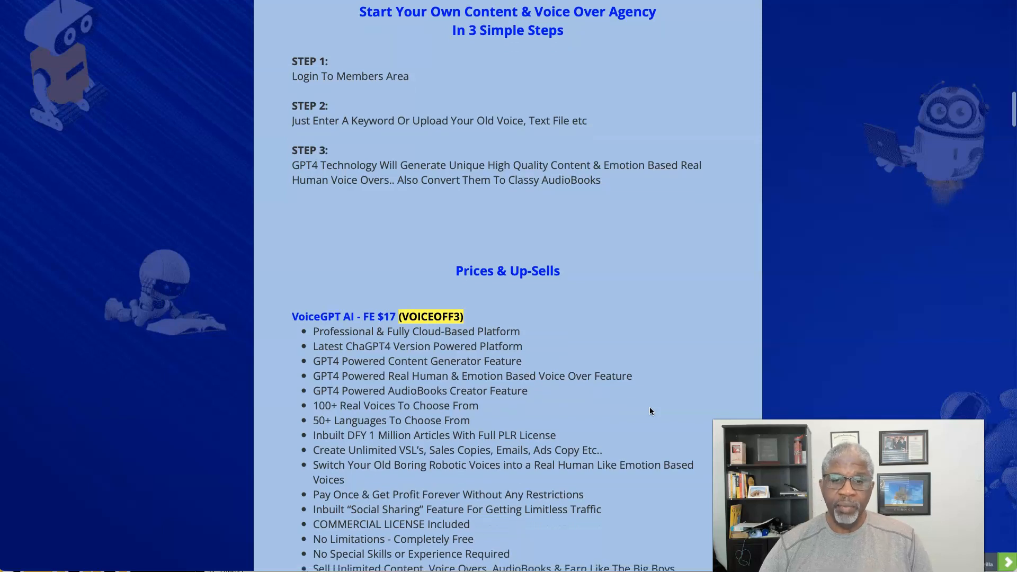
scroll("down", 3)
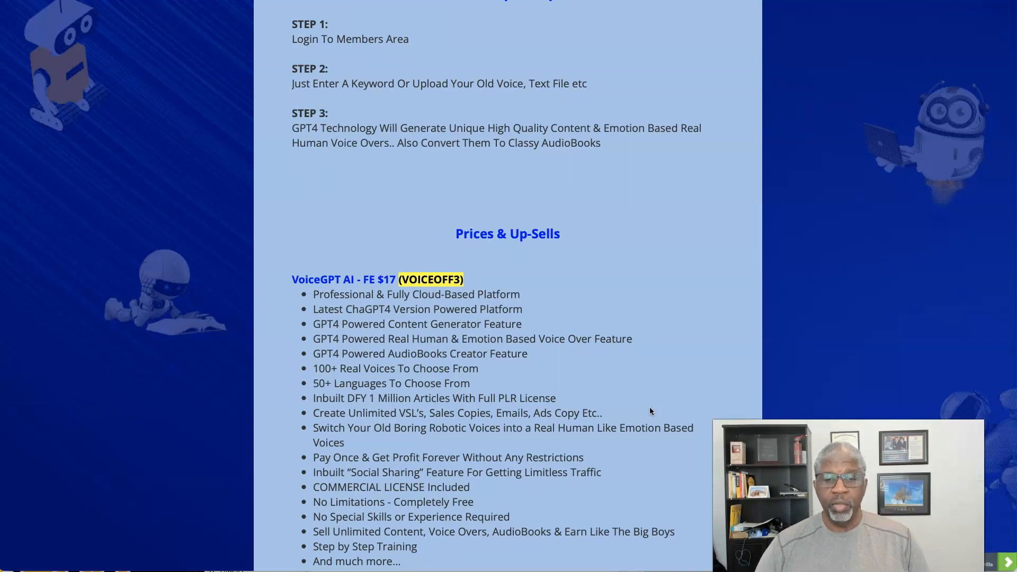
scroll("down", 3)
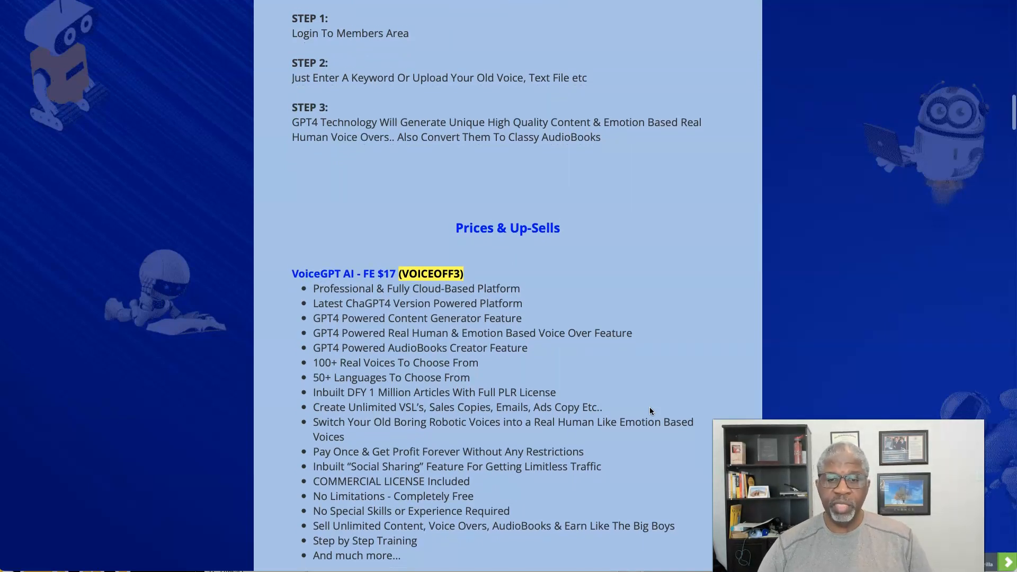
scroll("down", 3)
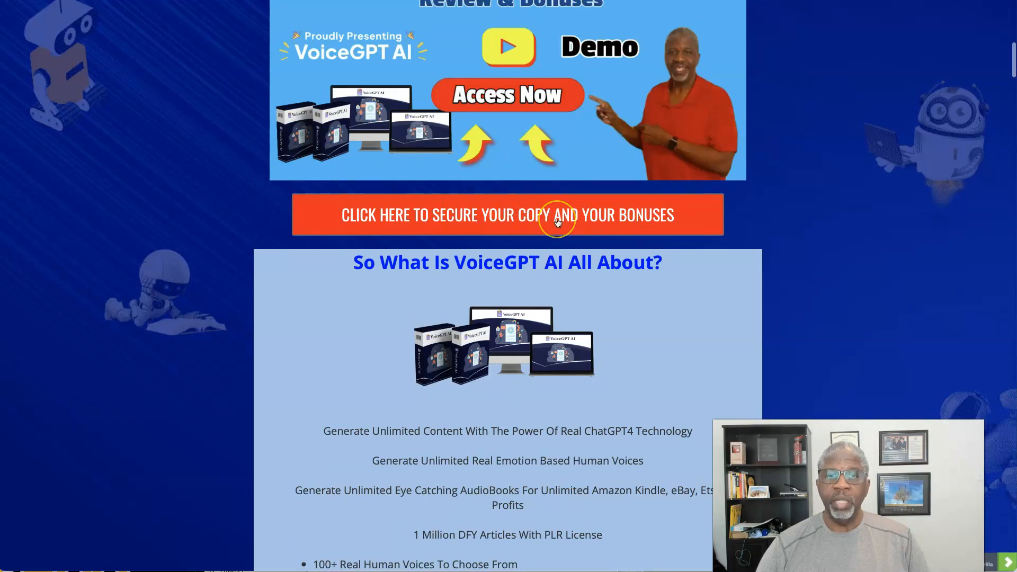
scroll("down", 3)
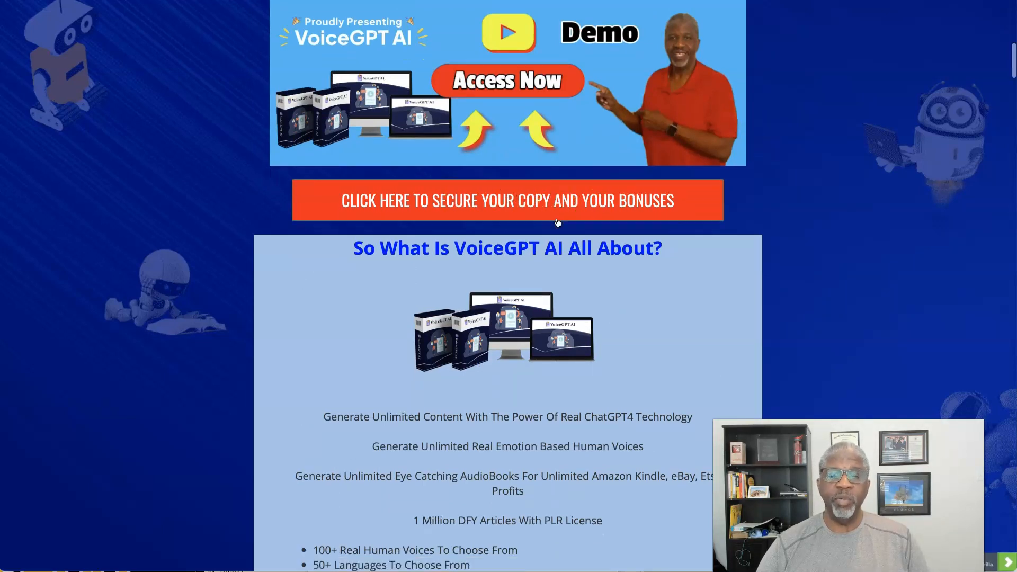
scroll("down", 3)
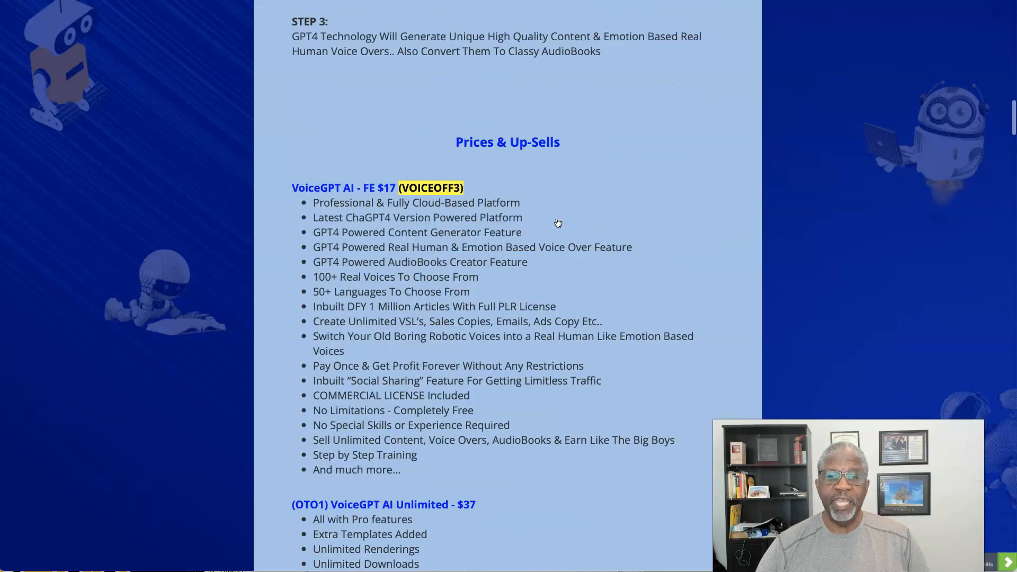
Scroll through the seven OTO upsell lists down to the $197 Whitelabel upgrade.
scroll("down", 3)
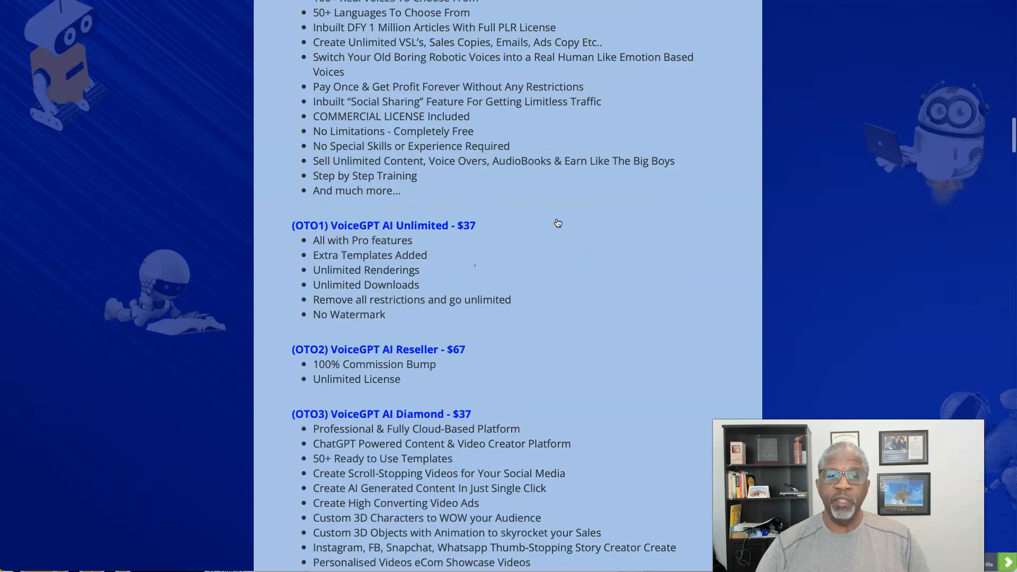
scroll("down", 3)
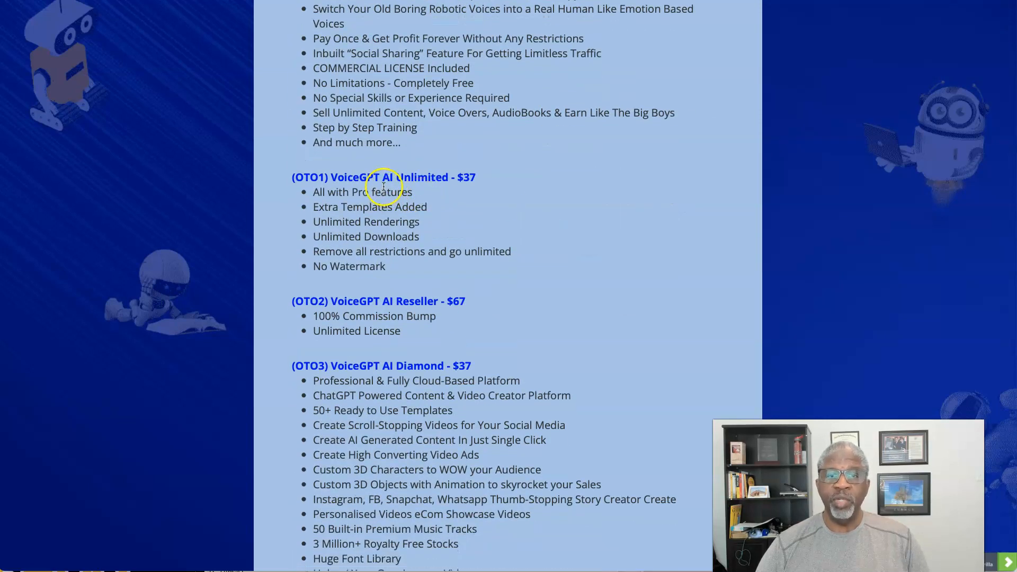
scroll("down", 3)
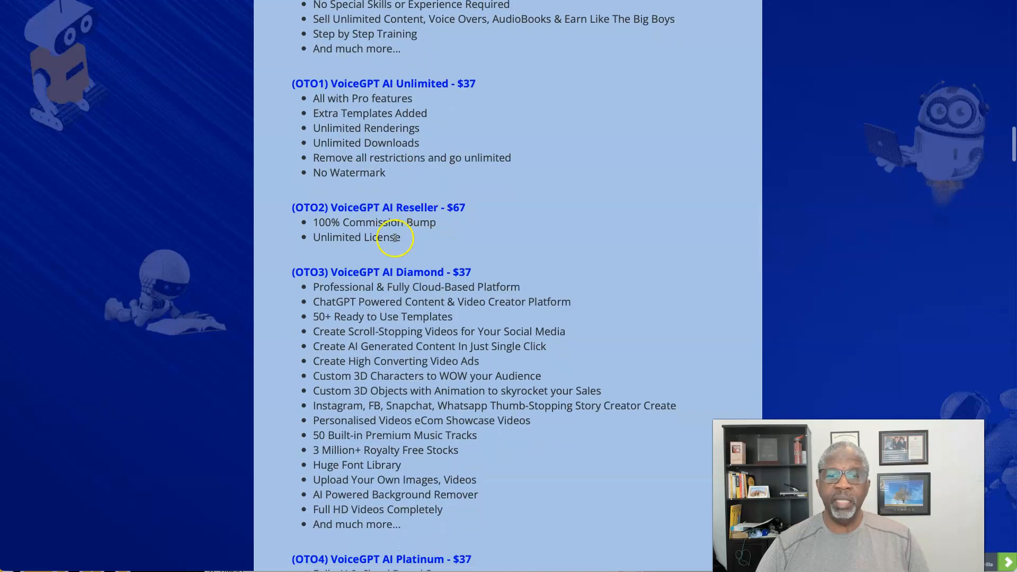
scroll("down", 3)
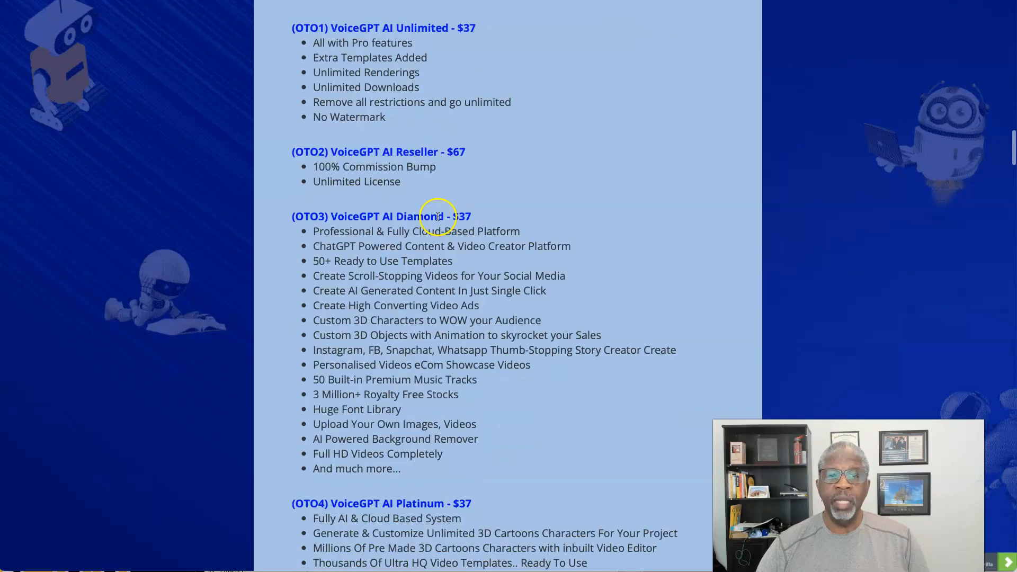
scroll("down", 3)
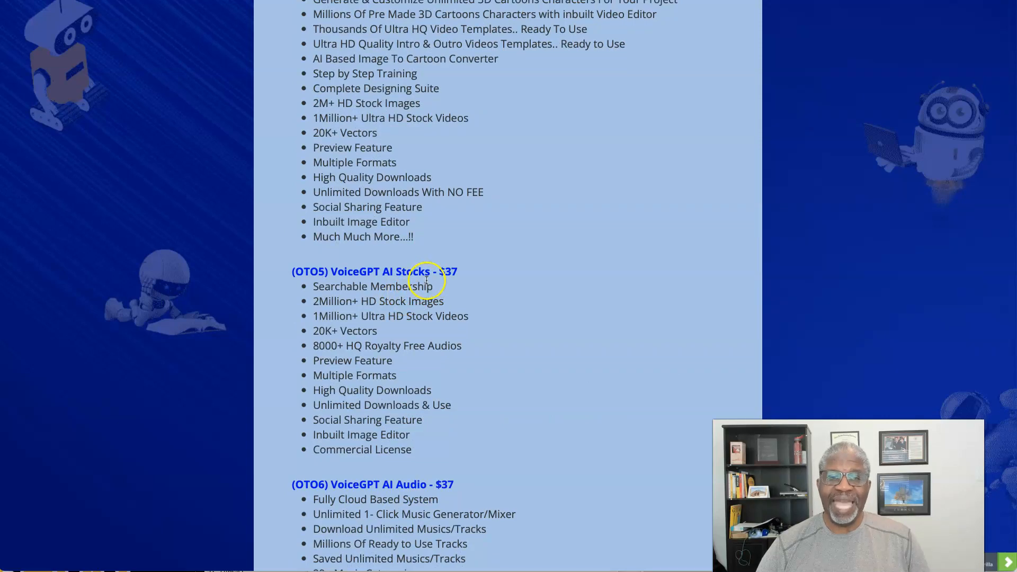
scroll("down", 3)
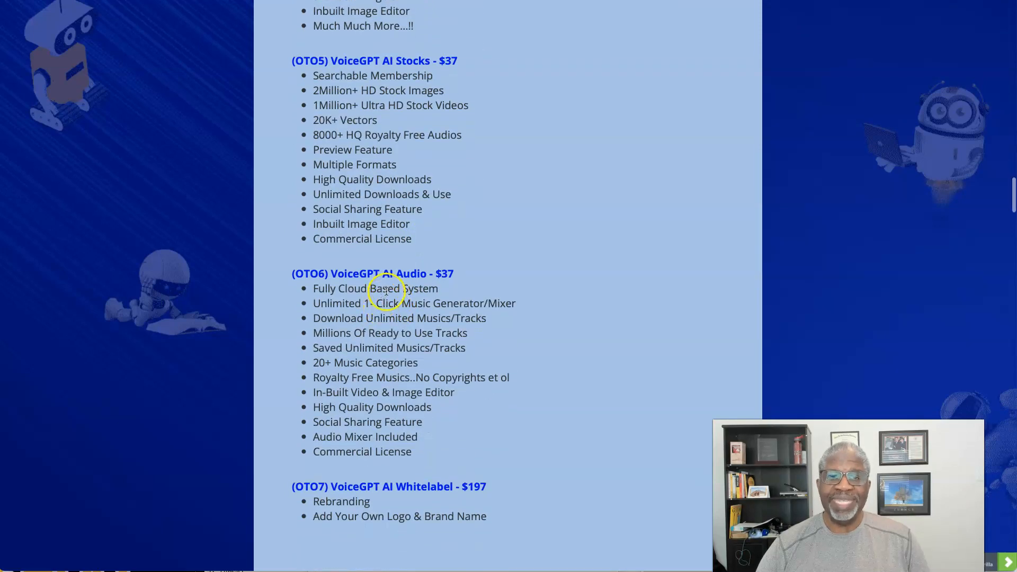
scroll("down", 3)
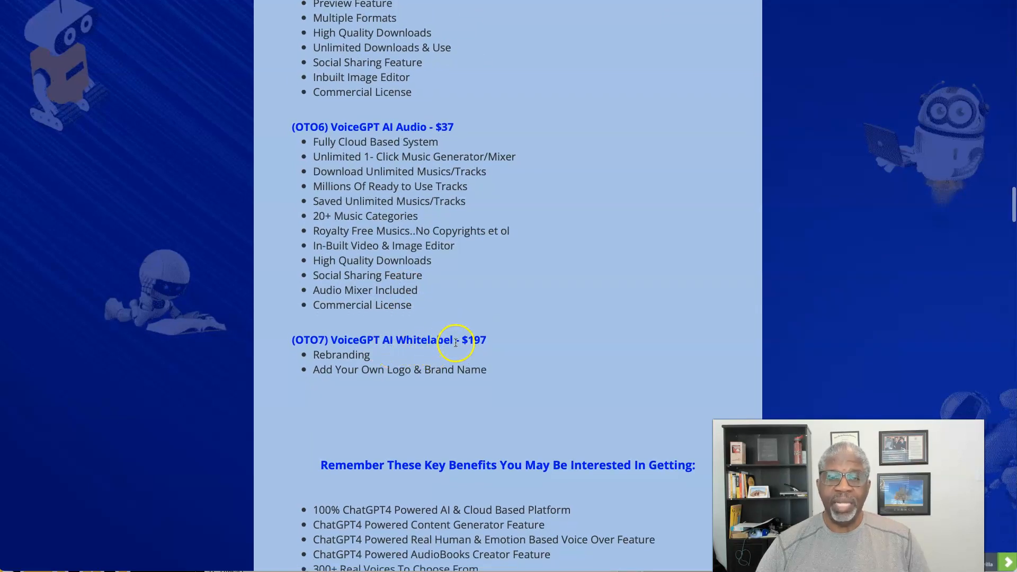
Scroll back up briefly, then down to the money-back guarantee and demo video.
scroll("up", 3)
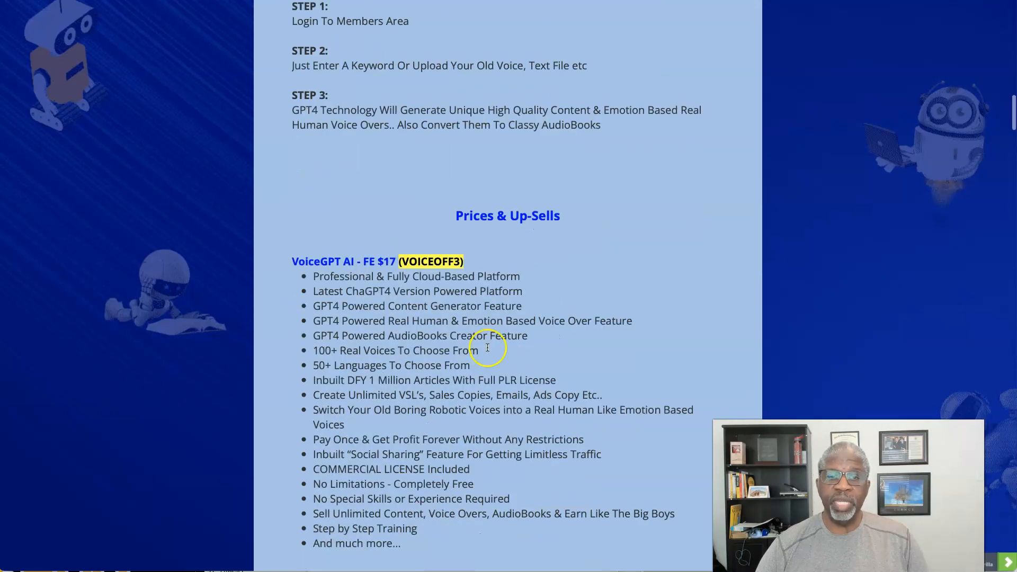
scroll("down", 3)
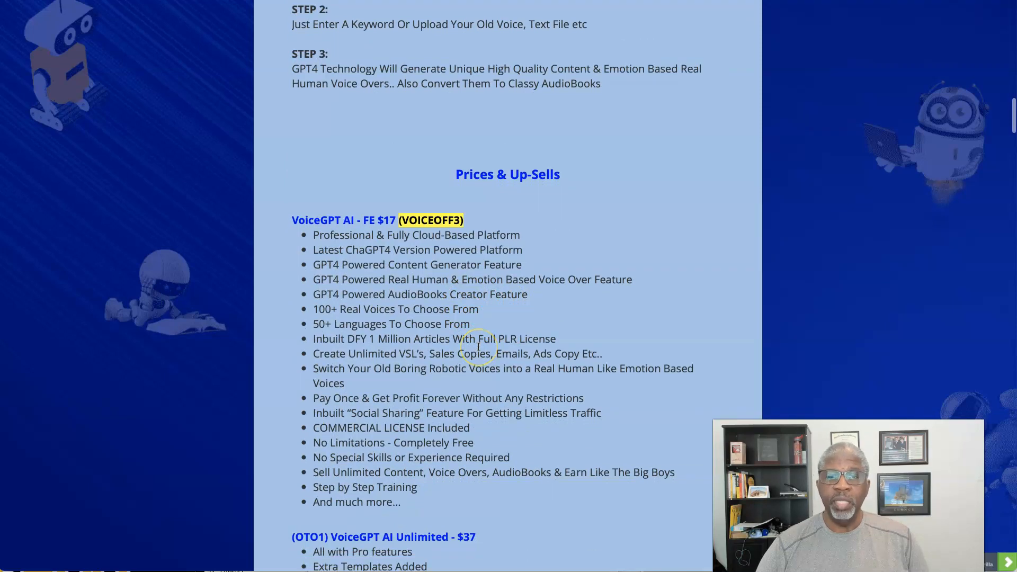
scroll("down", 3)
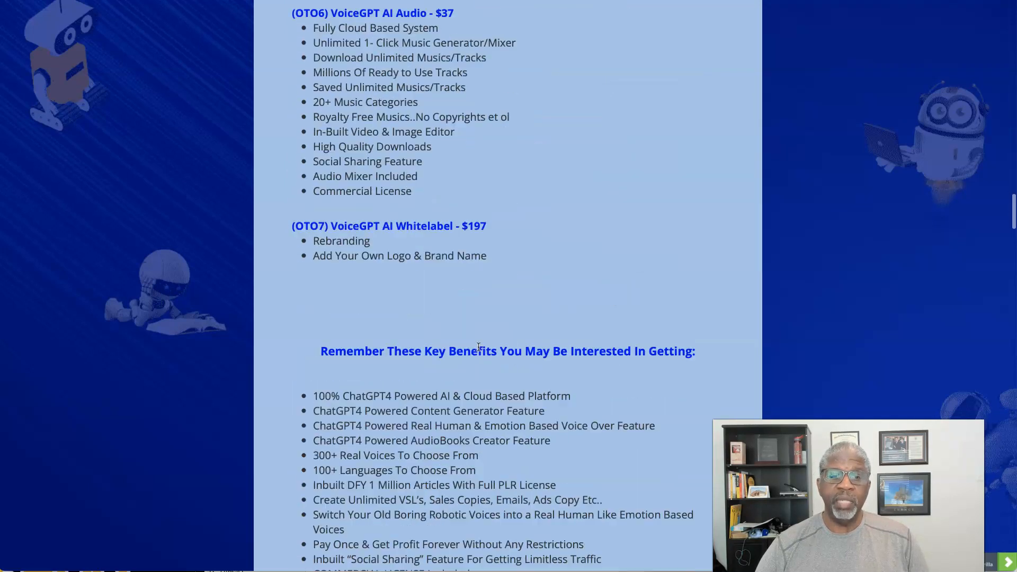
scroll("down", 3)
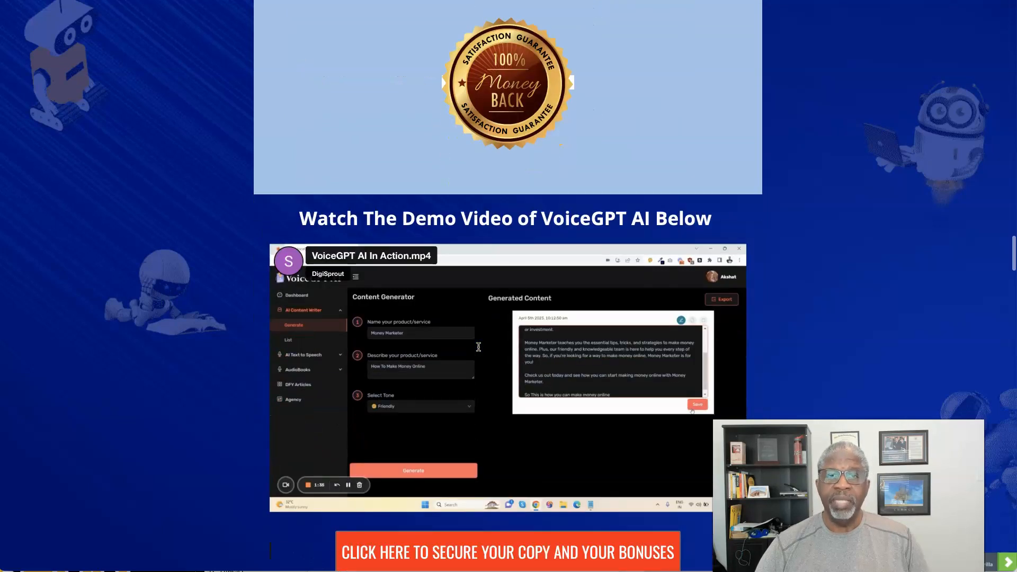
Scroll past the embedded demo video to the countdown timer and Bonus #1, the AI marketing tutorial.
scroll("down", 3)
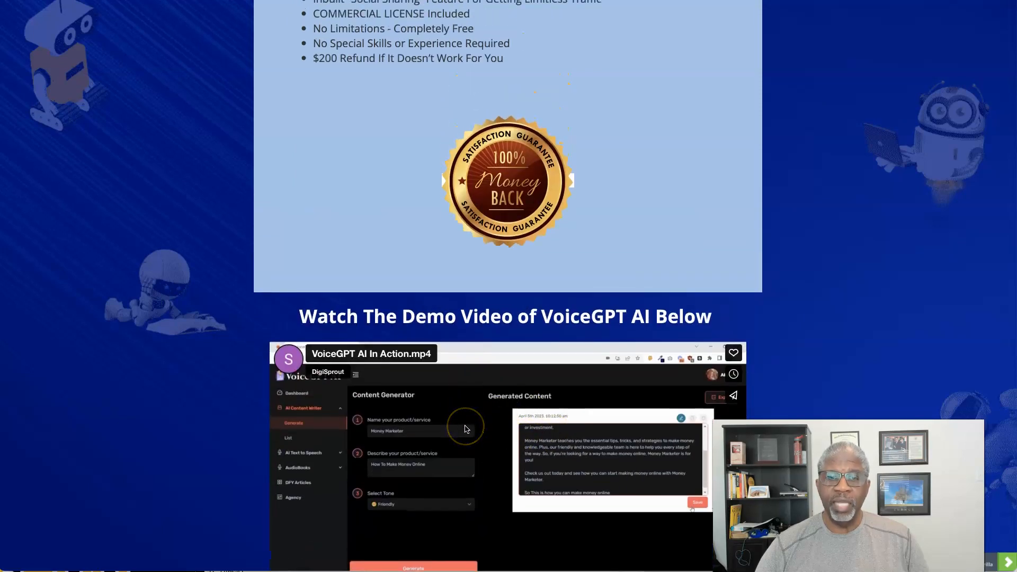
scroll("down", 3)
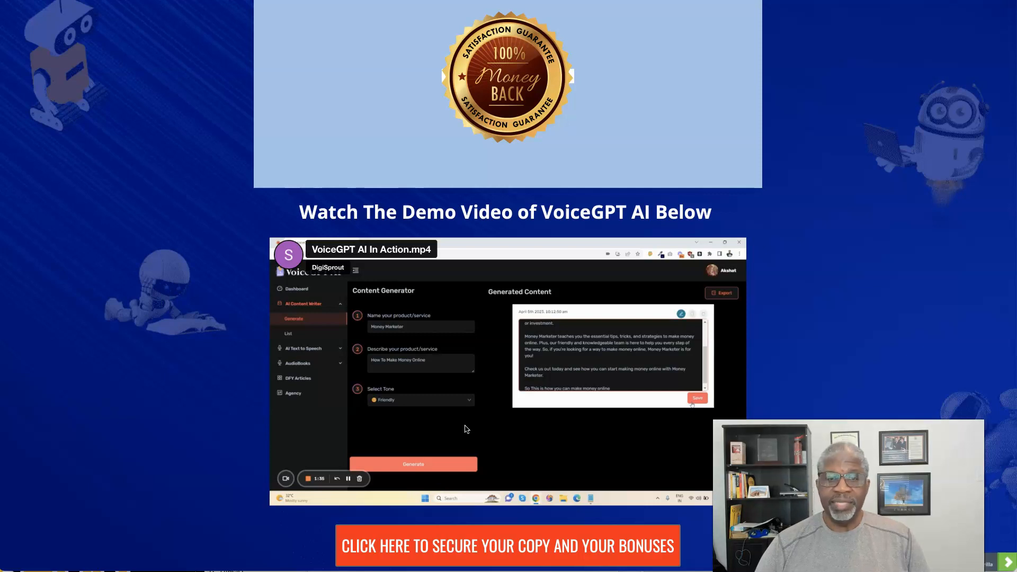
scroll("down", 3)
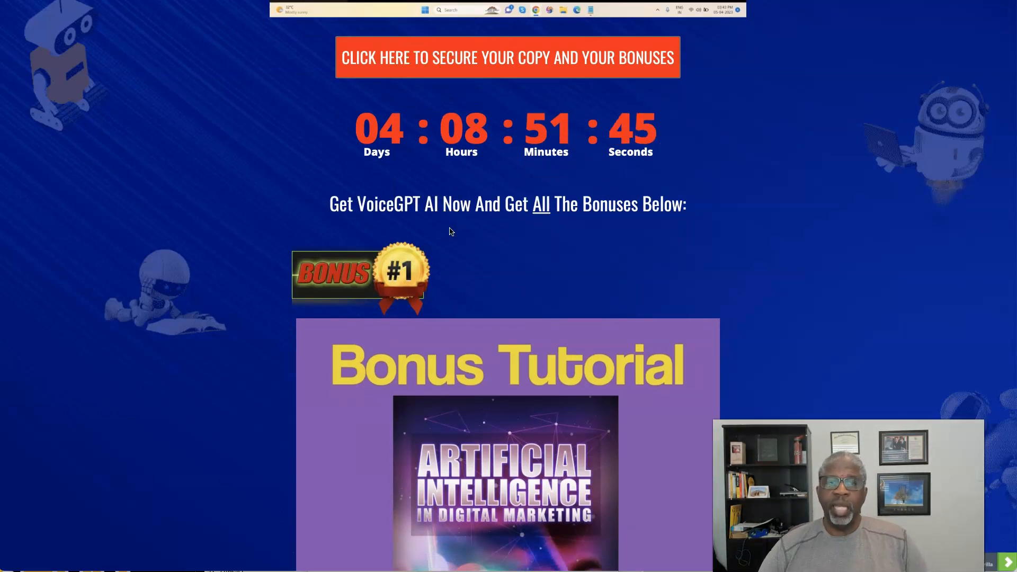
Scroll past Bonus #2's free traffic offer down to Bonus #4, the email-list-building tutorial.
scroll("down", 3)
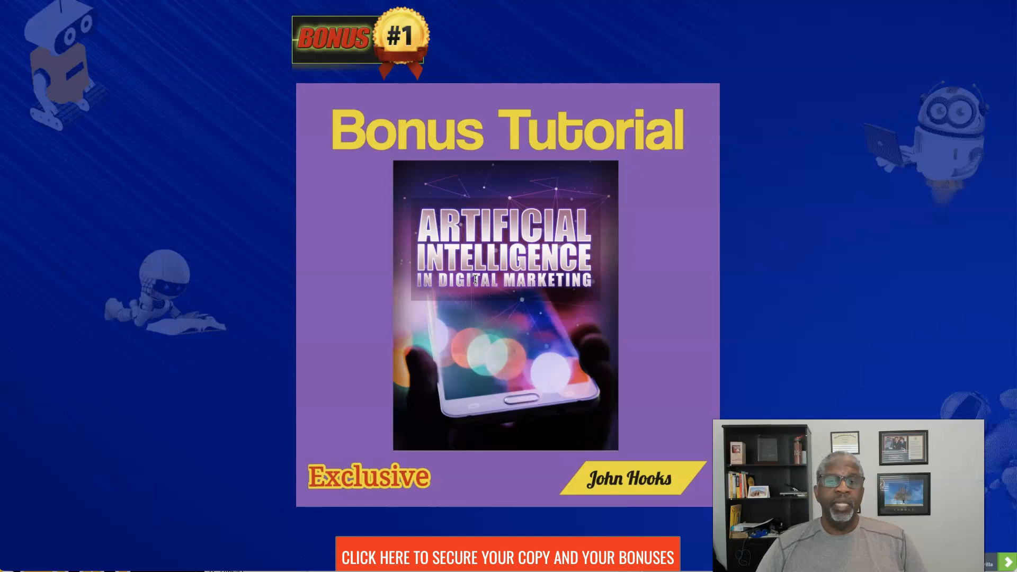
scroll("down", 3)
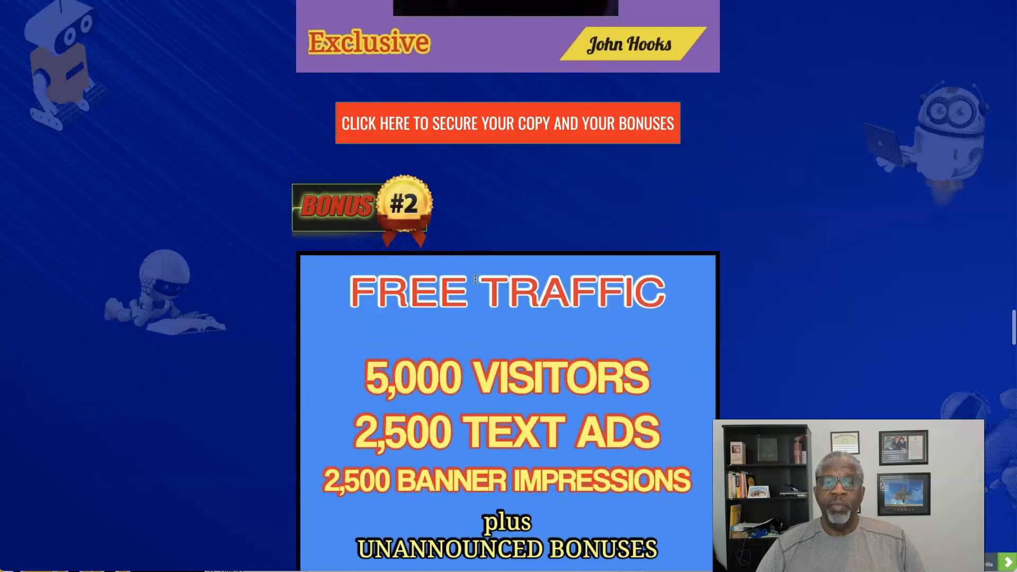
scroll("down", 3)
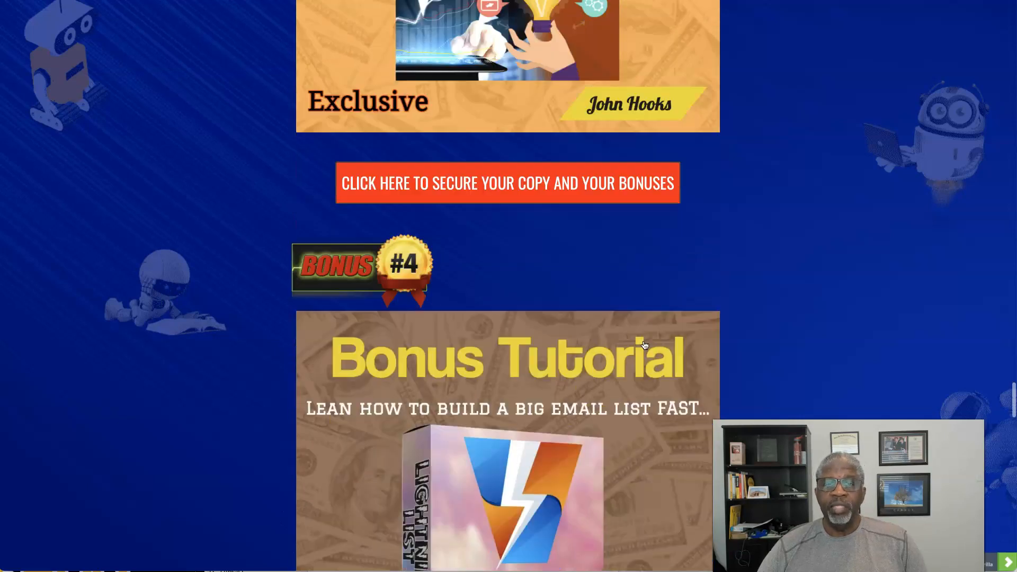
Scroll past Bonuses #4 and #5 to Bonus #6's all-vendor-bonuses offer and the claim prompt.
scroll("down", 3)
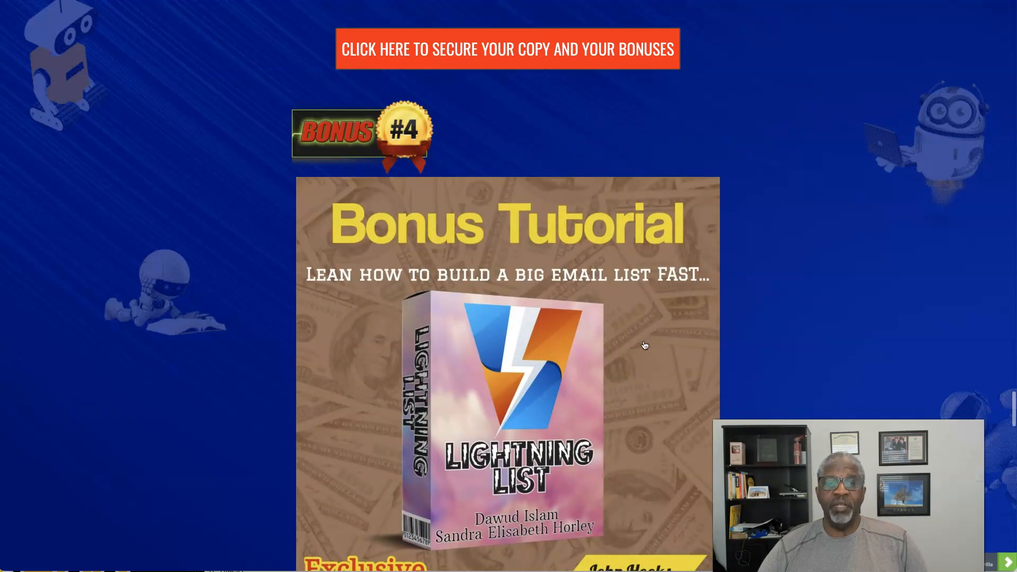
scroll("down", 3)
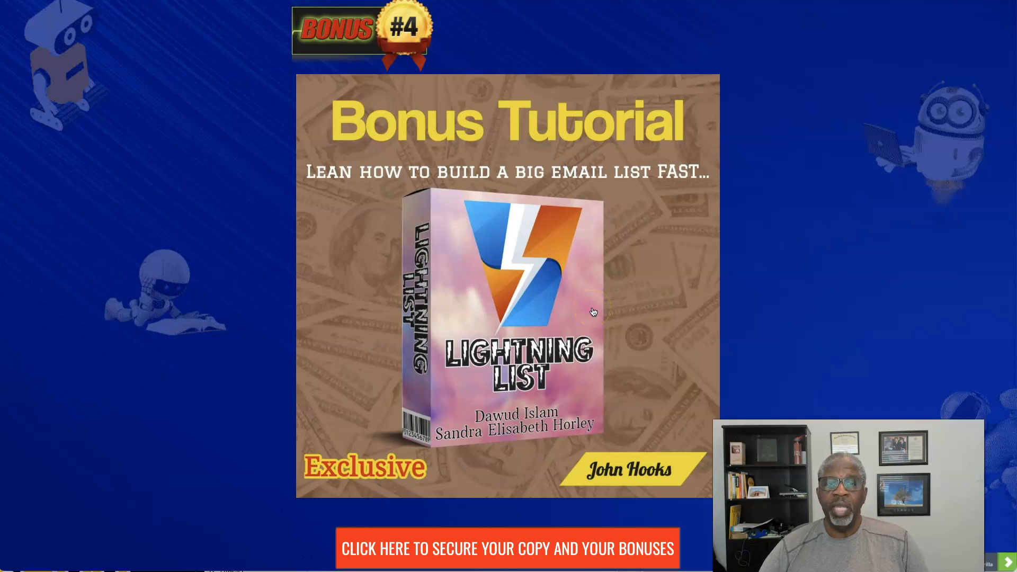
scroll("down", 3)
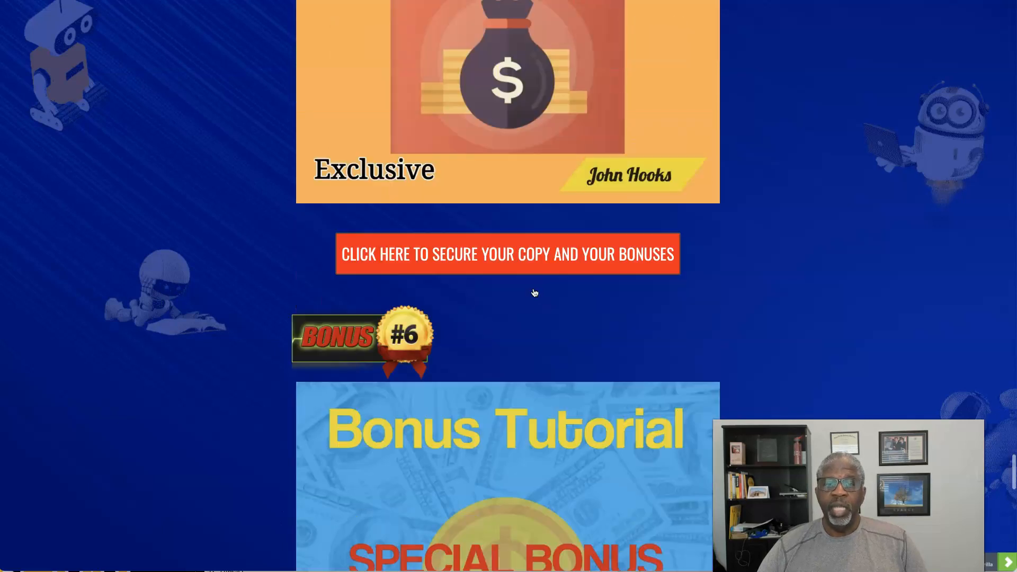
scroll("down", 3)
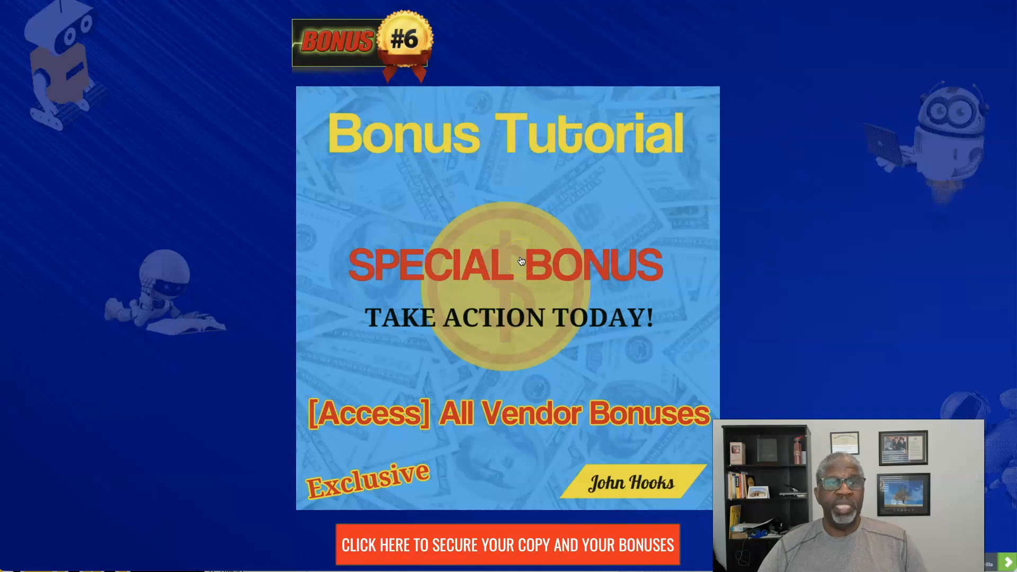
scroll("down", 3)
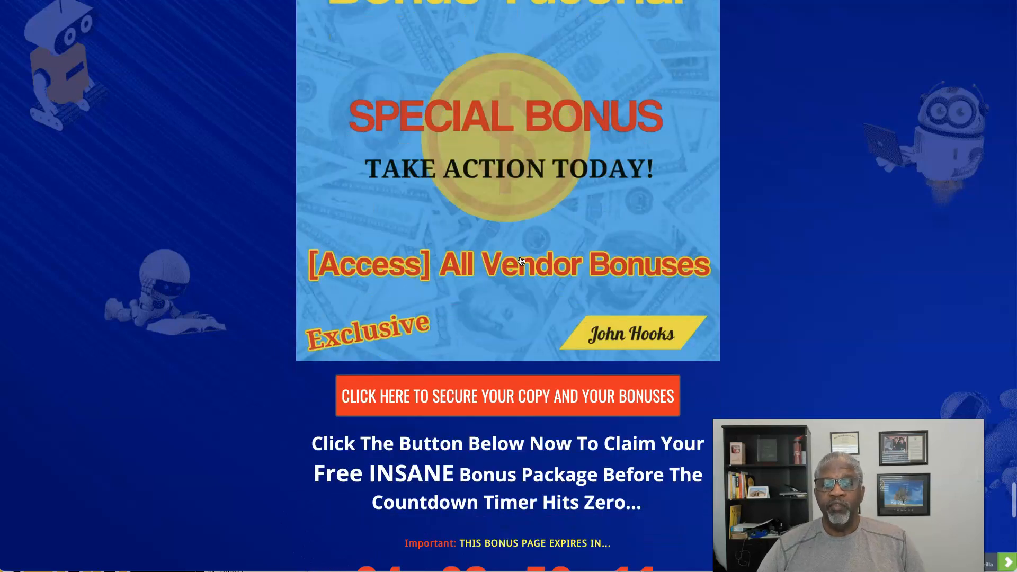
Scroll past the countdown and purchase screenshots to the thank-you note, signature and share links.
scroll("down", 3)
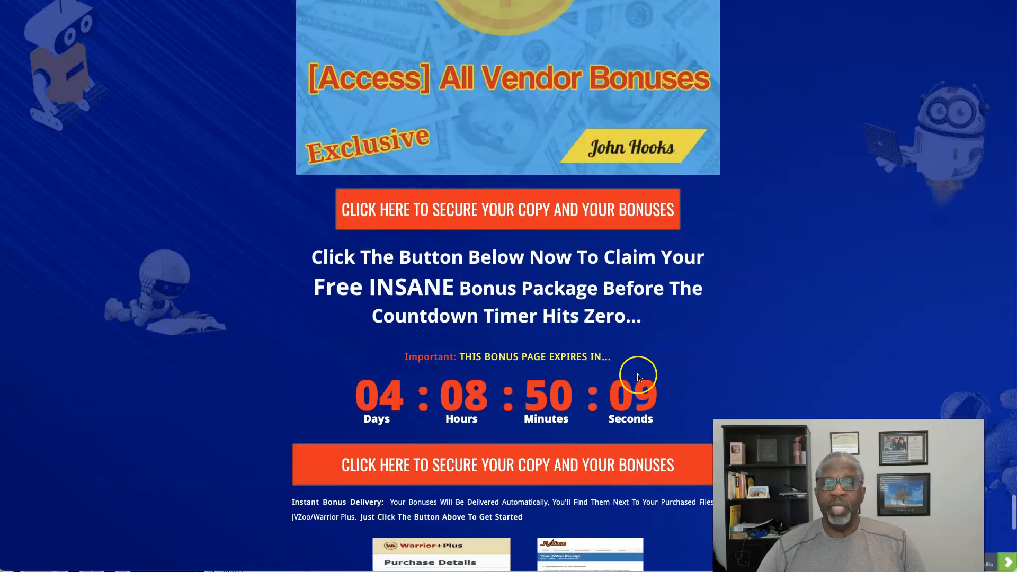
scroll("down", 3)
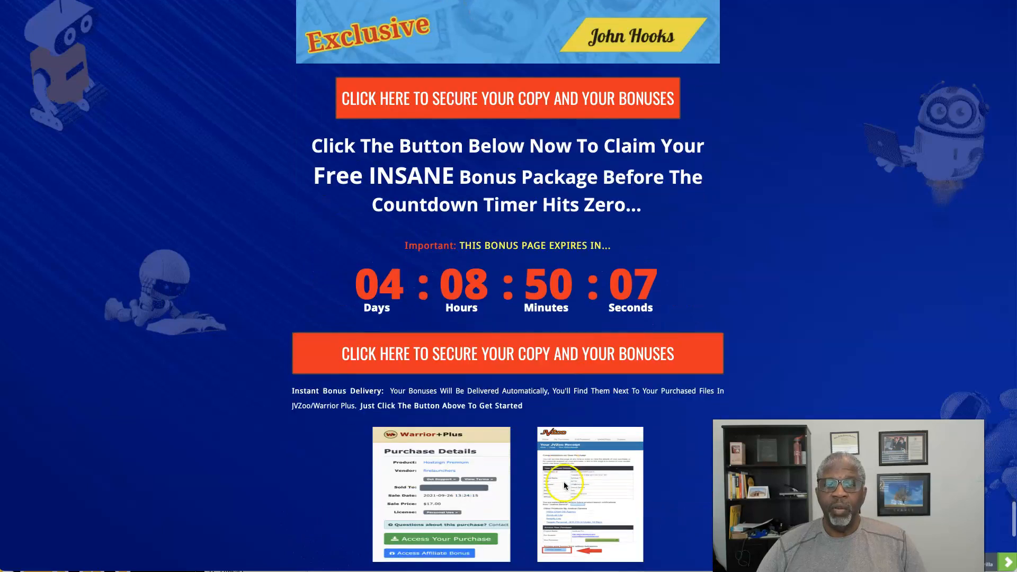
scroll("down", 3)
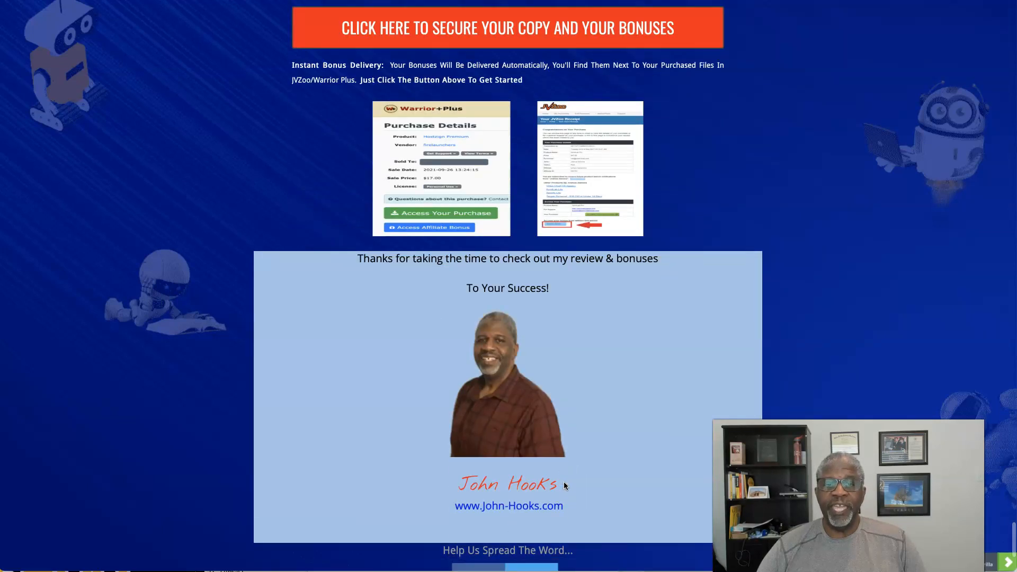
scroll("down", 3)
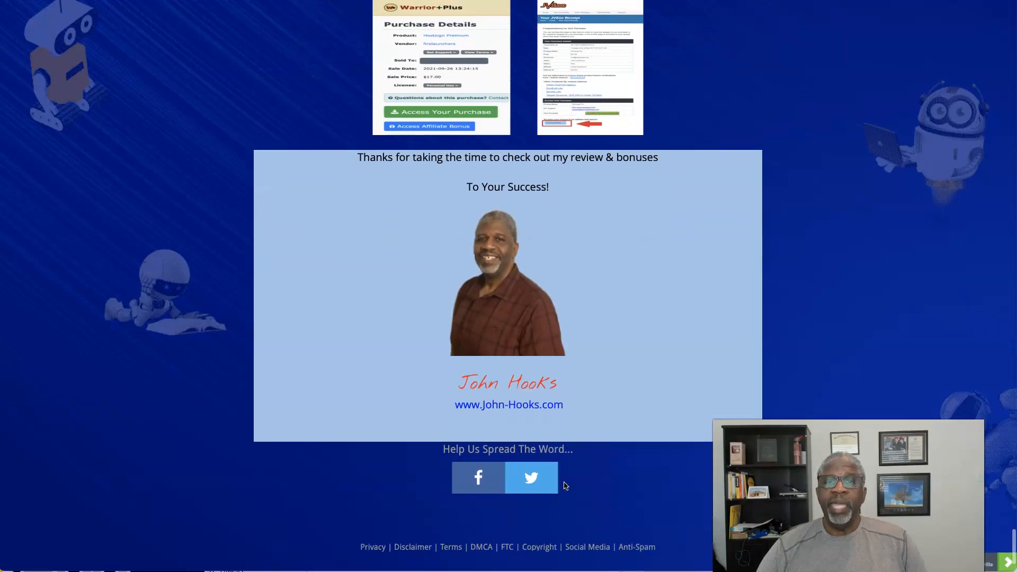
scroll("down", 3)
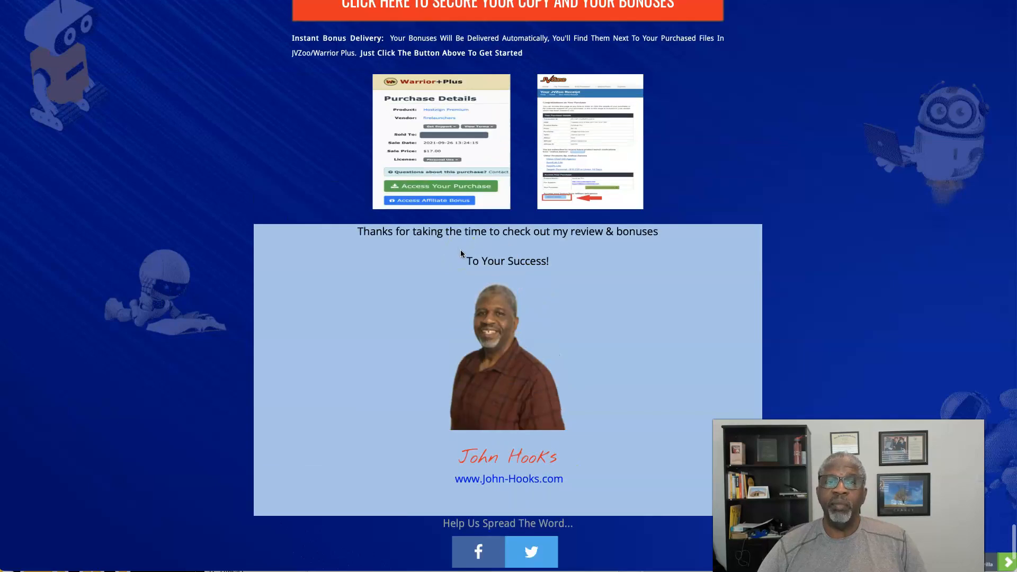
scroll("down", 3)
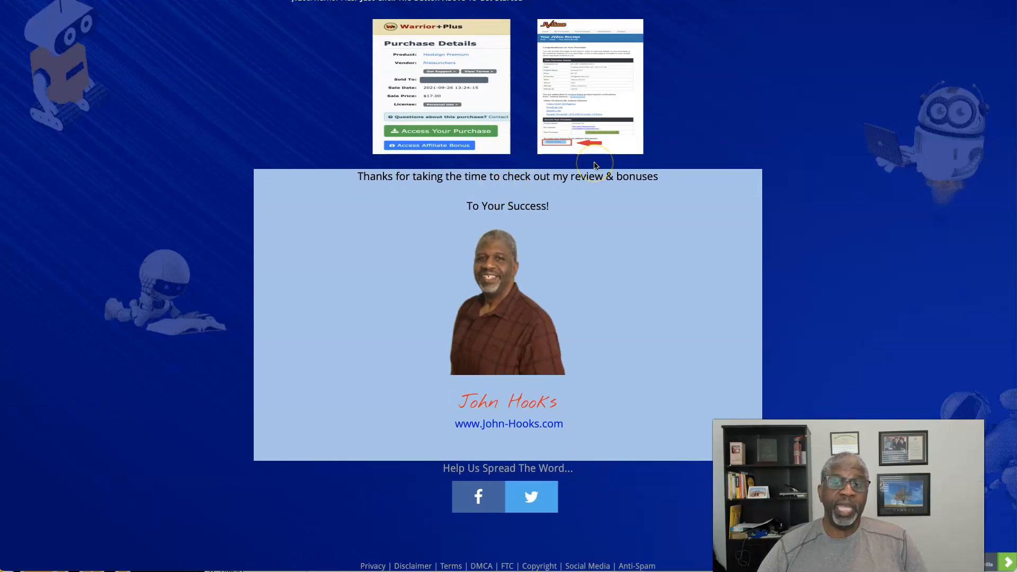
mouse_move(500, 89)
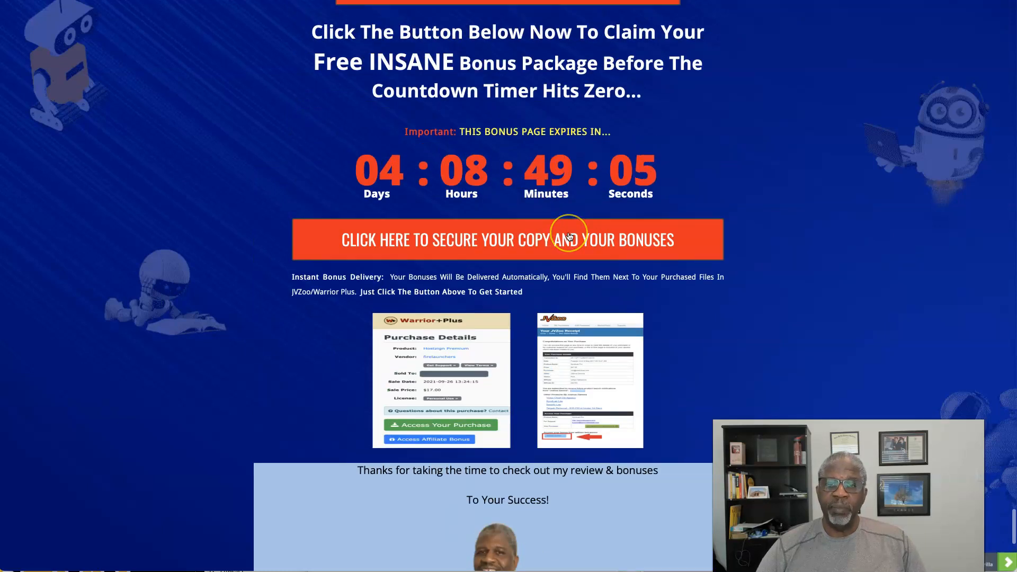
scroll("down", 3)
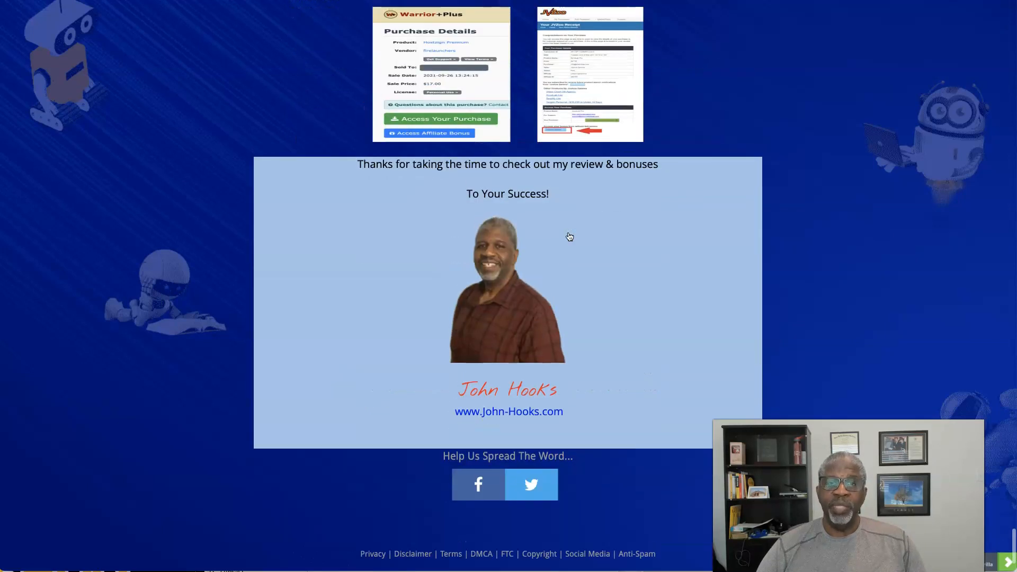